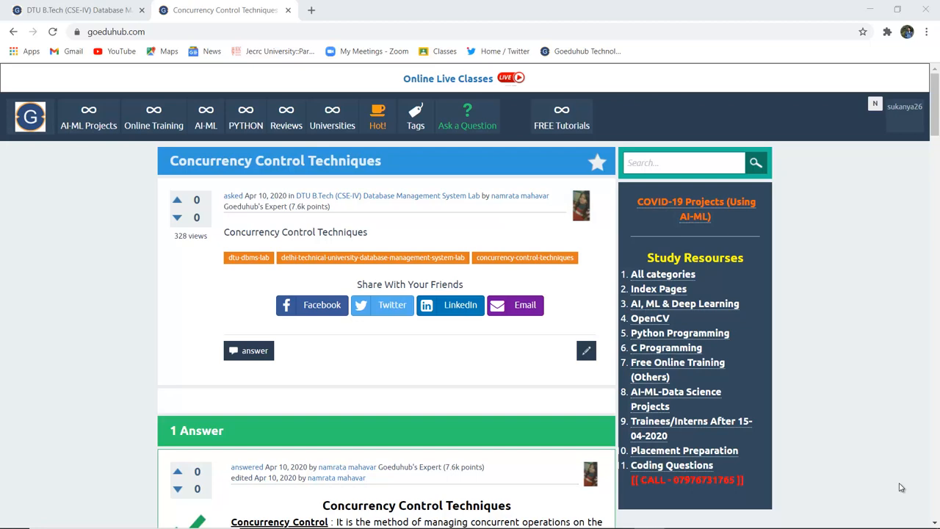
scroll("down", 3)
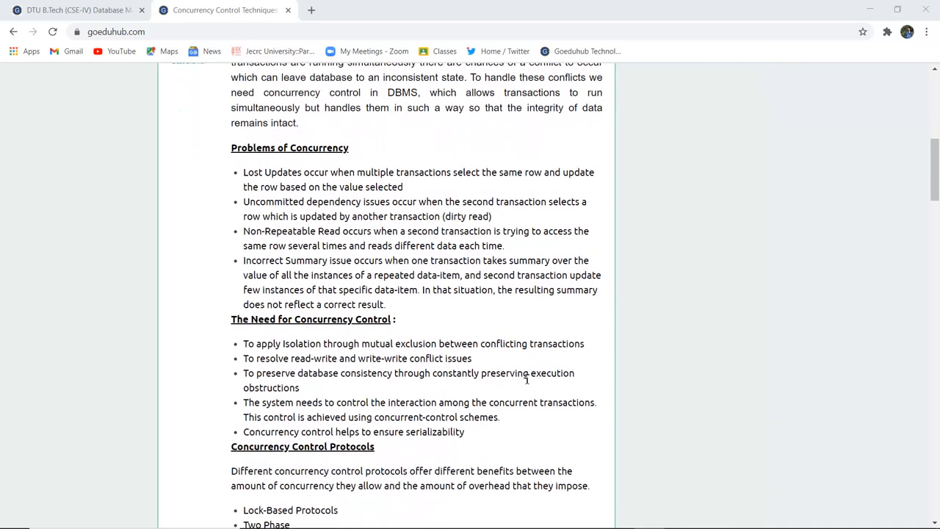
scroll("down", 3)
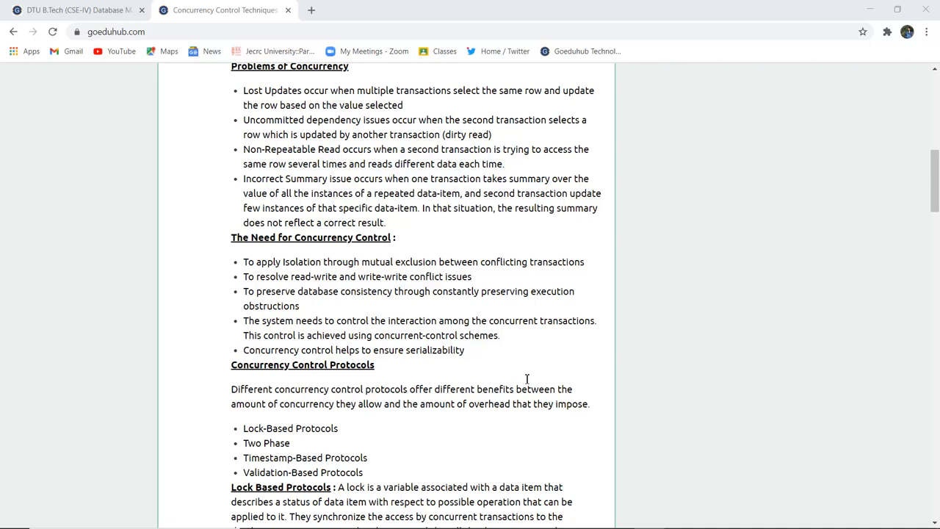
scroll("down", 3)
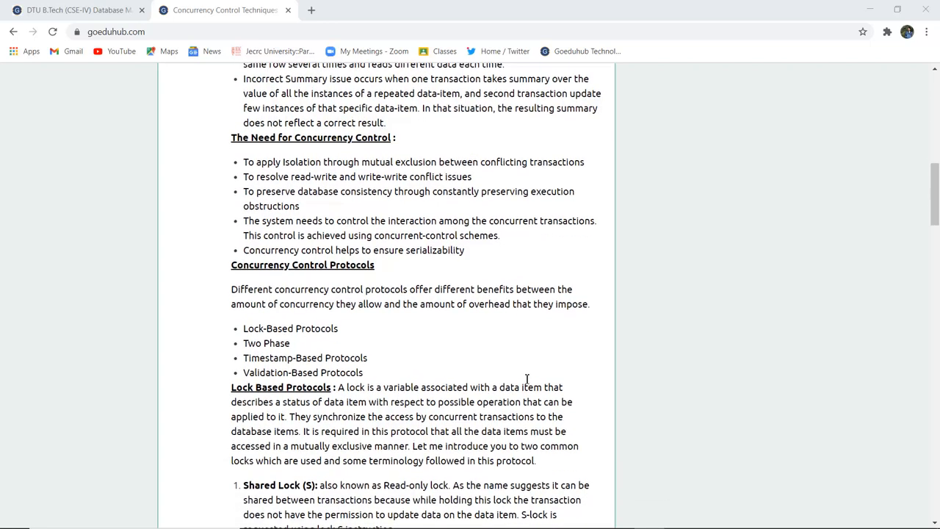
scroll("down", 3)
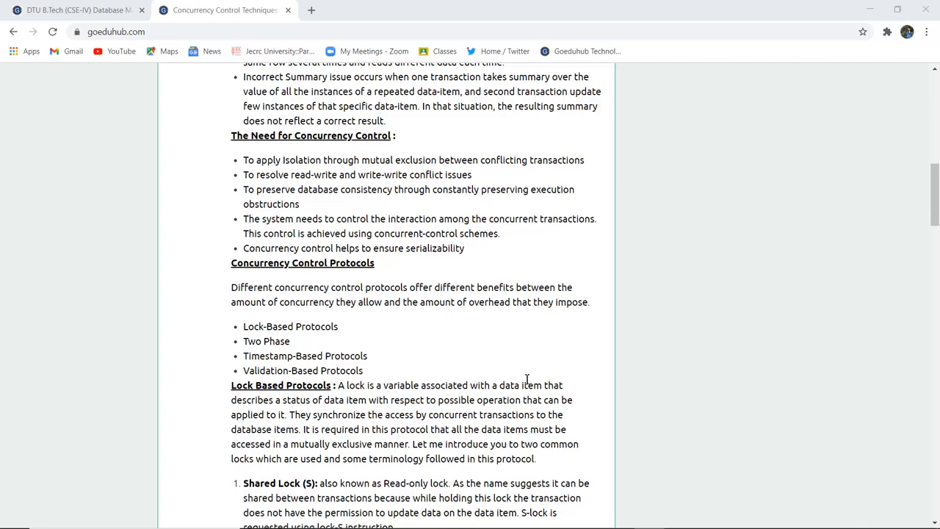
scroll("down", 3)
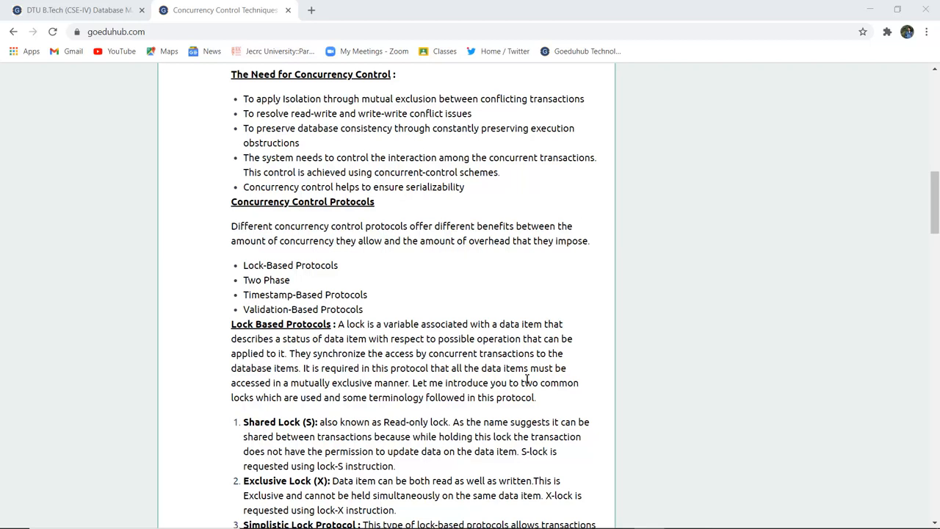
mouse_move(441, 204)
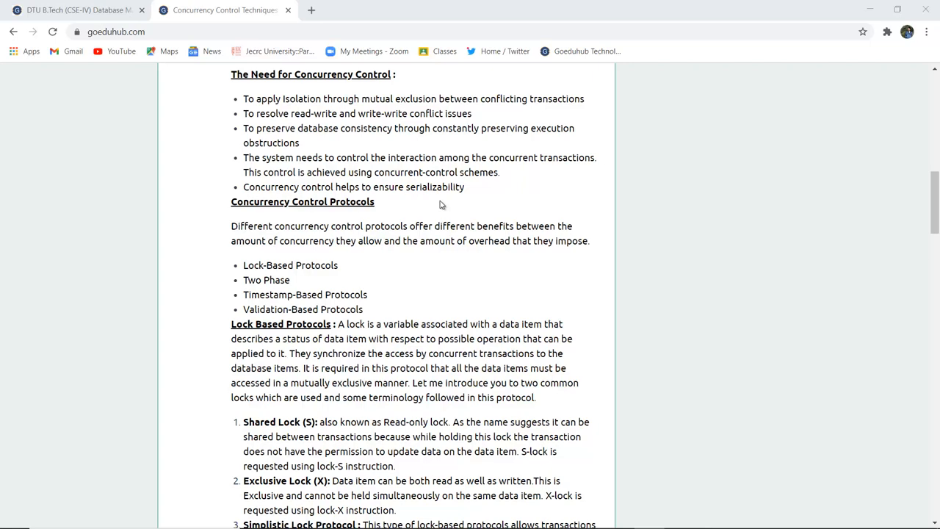
scroll("down", 3)
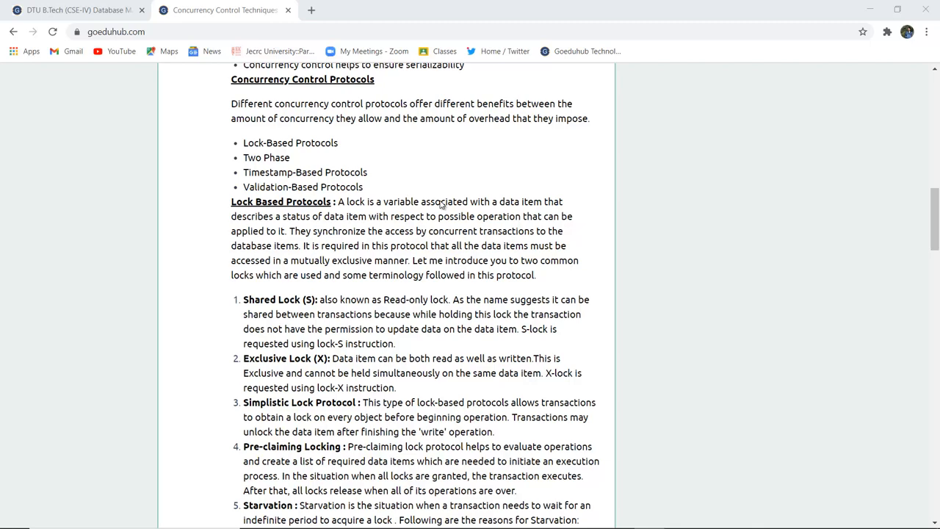
scroll("down", 3)
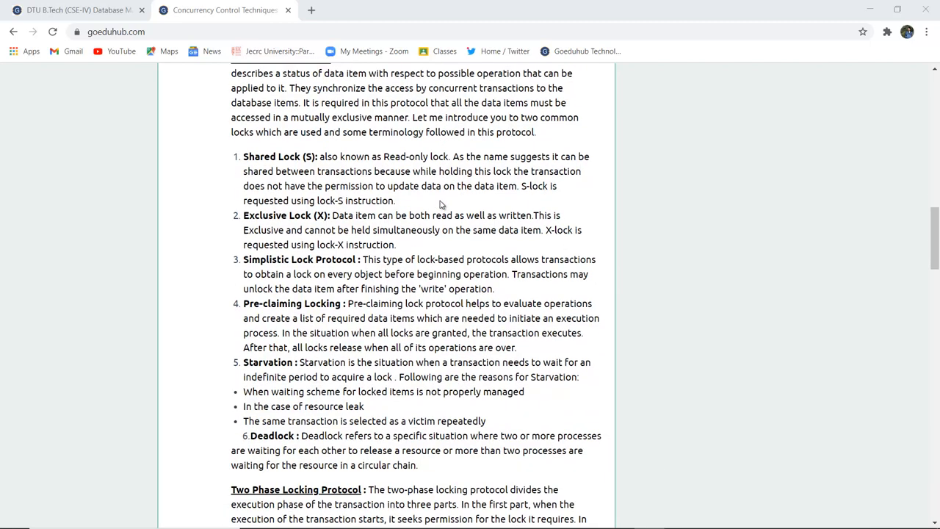
scroll("up", 3)
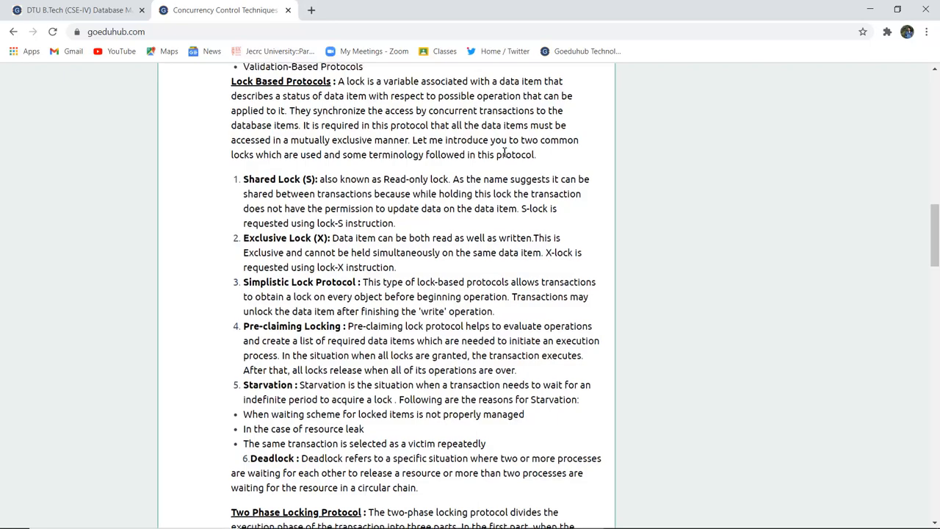
scroll("down", 3)
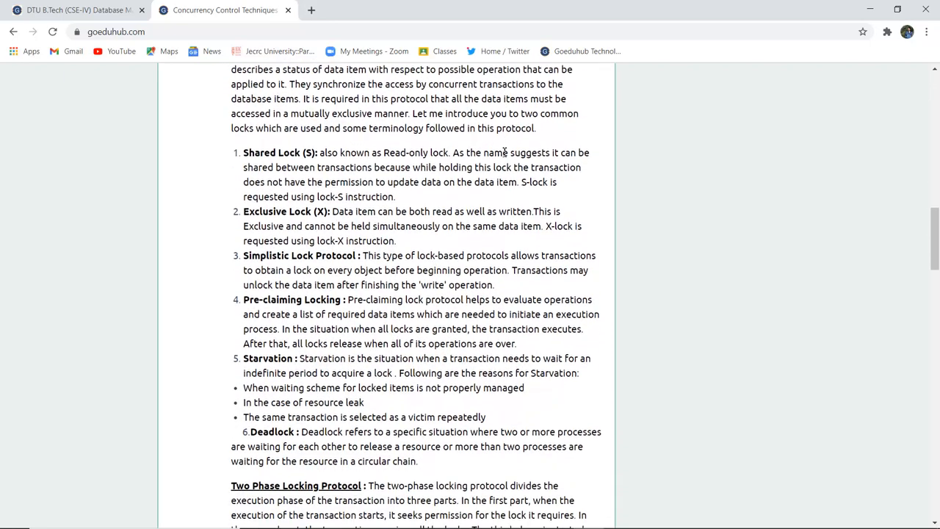
scroll("down", 3)
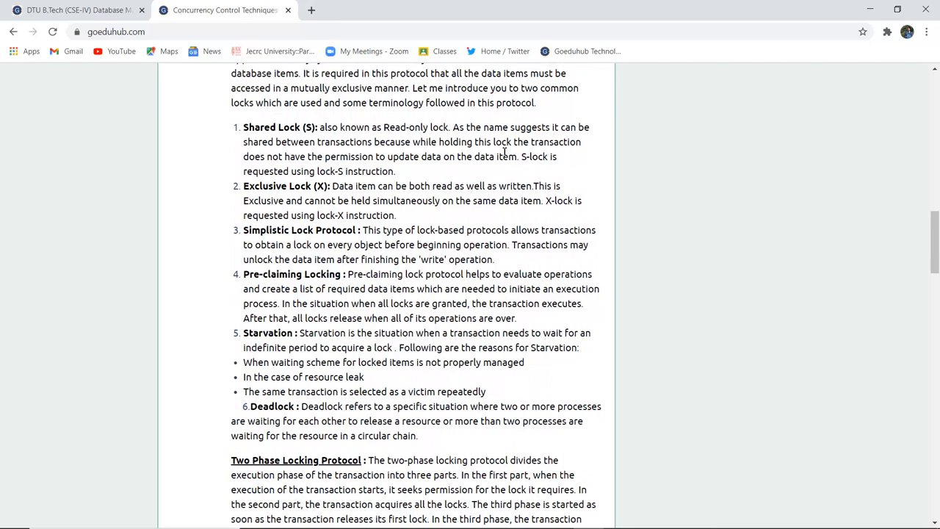
scroll("down", 3)
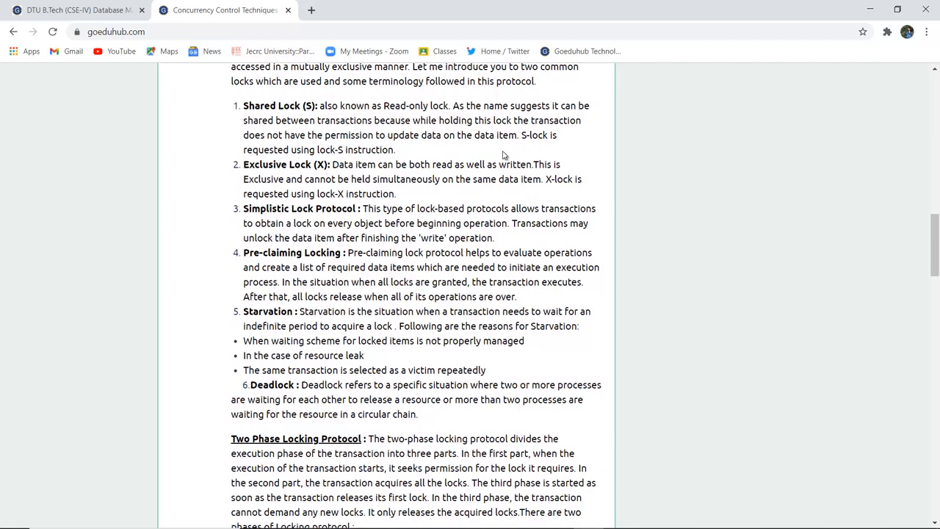
mouse_move(505, 120)
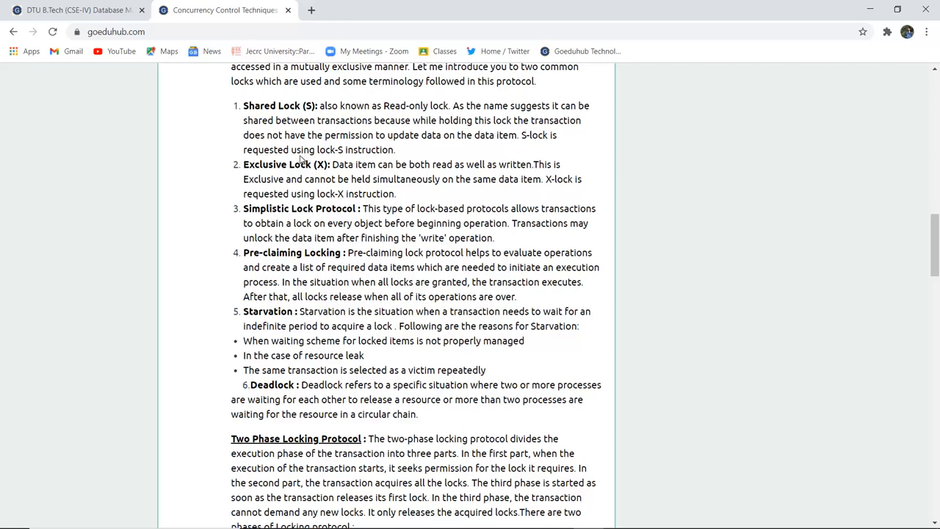
mouse_move(405, 151)
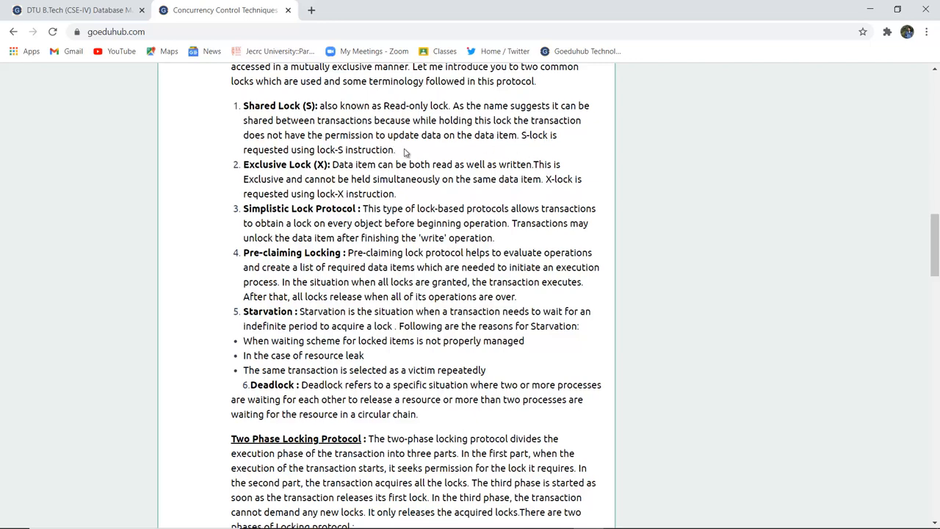
scroll("down", 3)
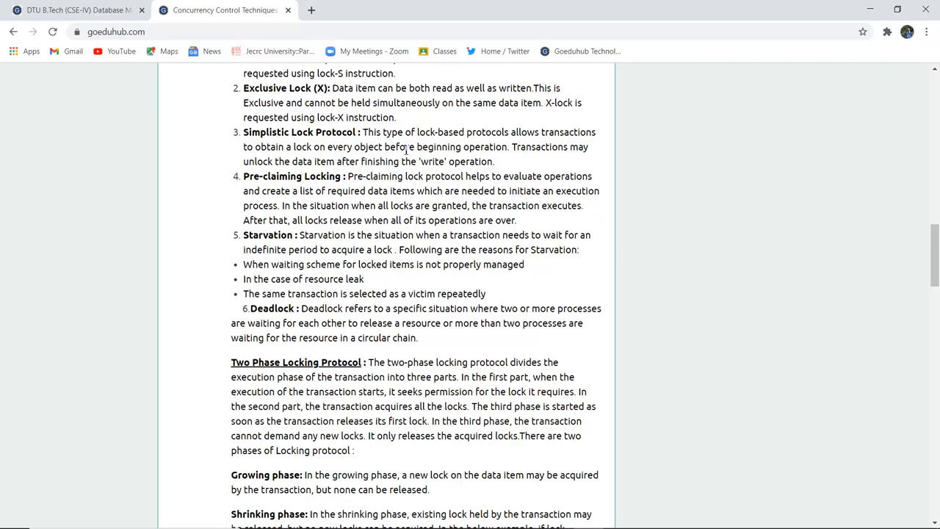
scroll("down", 3)
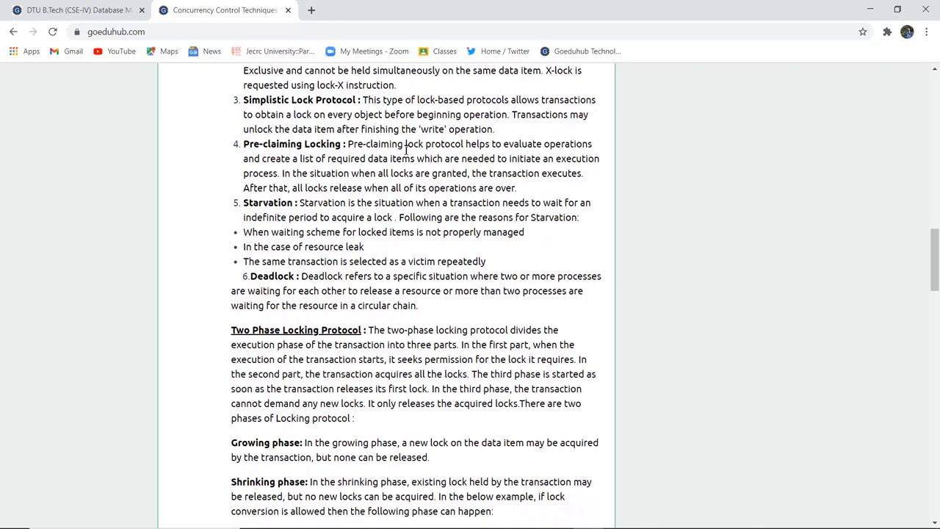
scroll("down", 3)
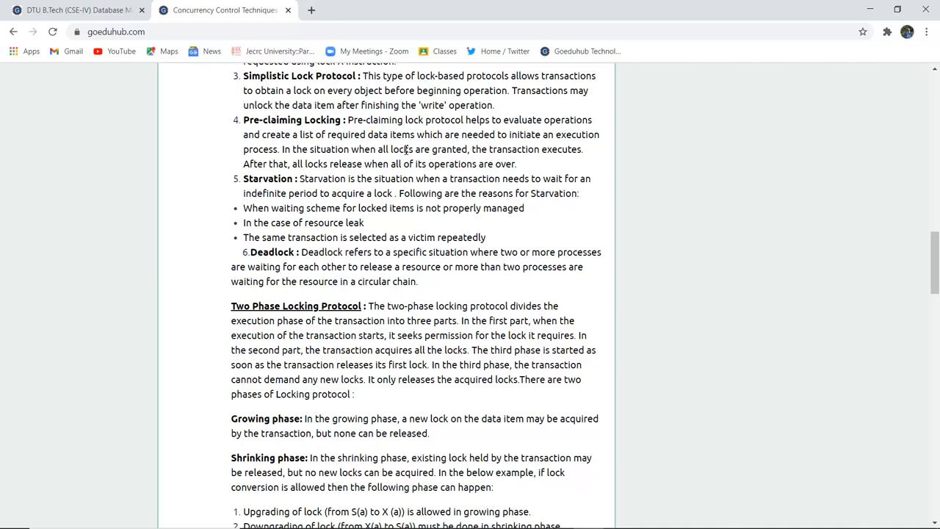
scroll("down", 3)
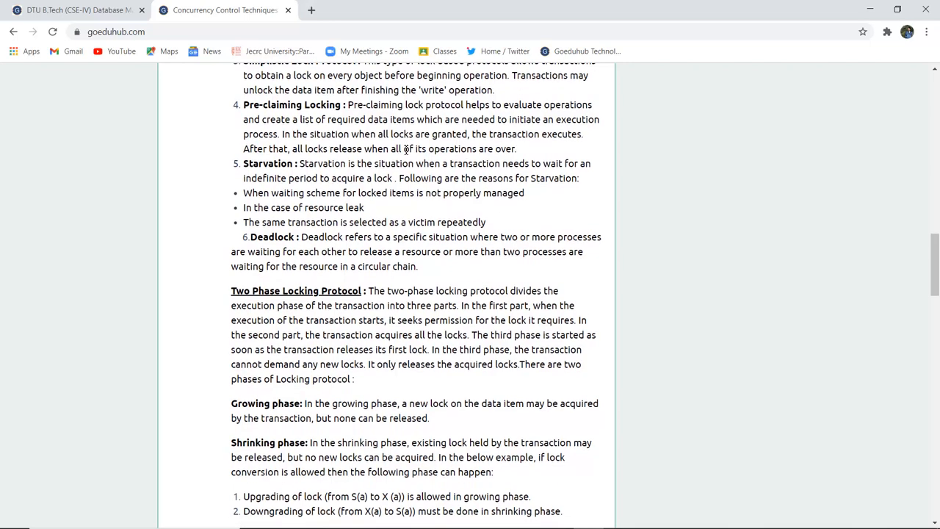
scroll("down", 3)
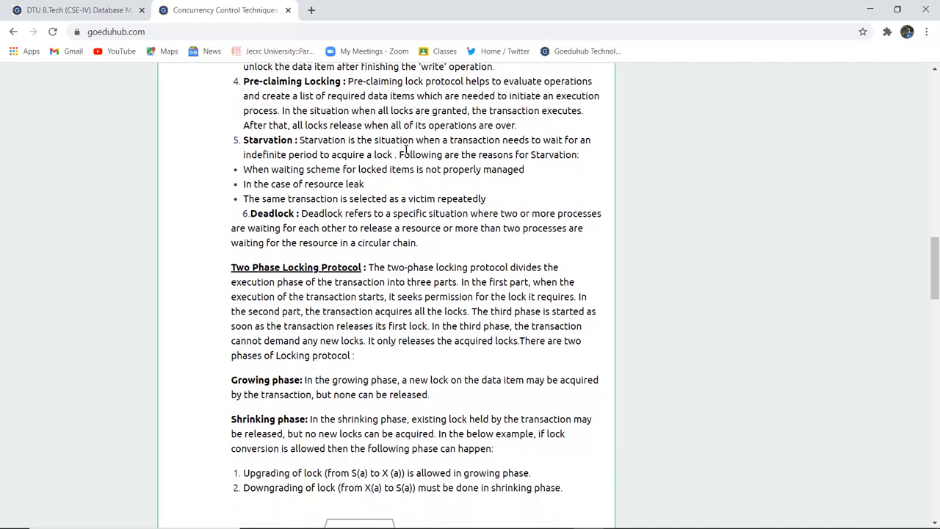
scroll("down", 3)
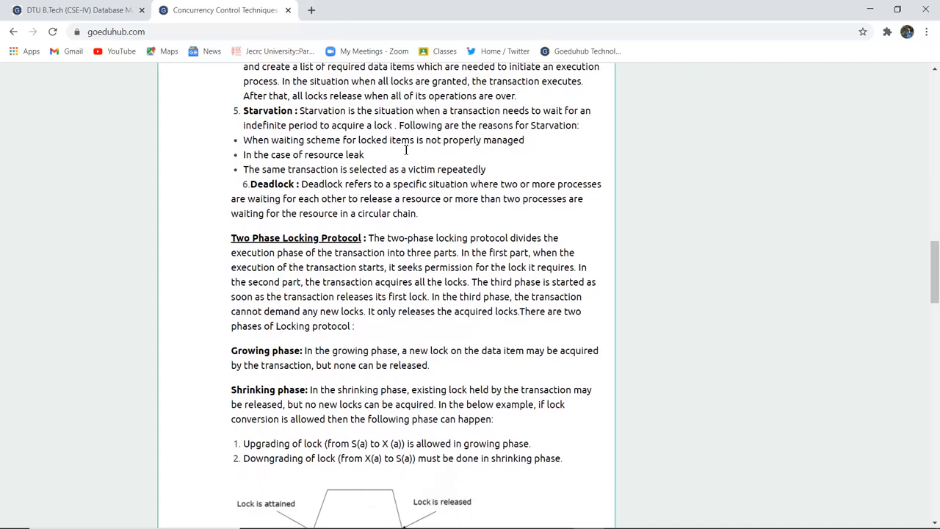
scroll("down", 3)
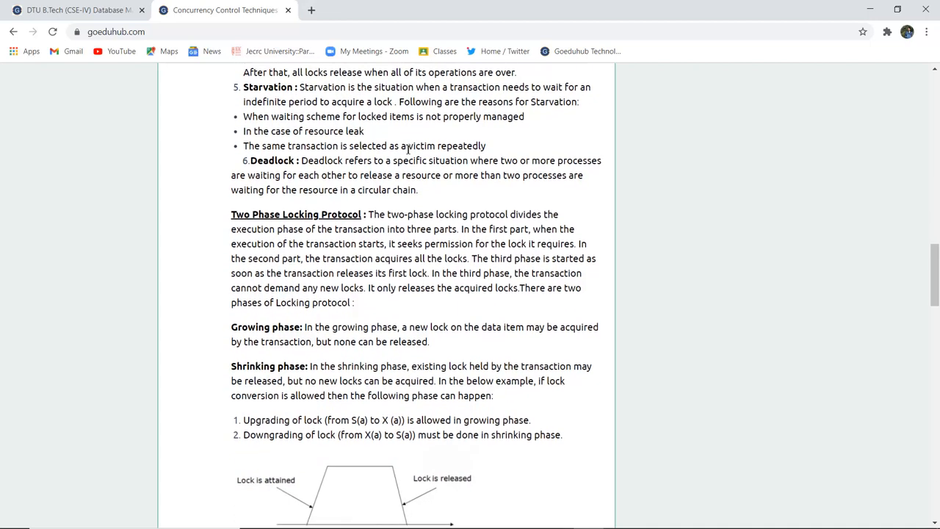
scroll("down", 3)
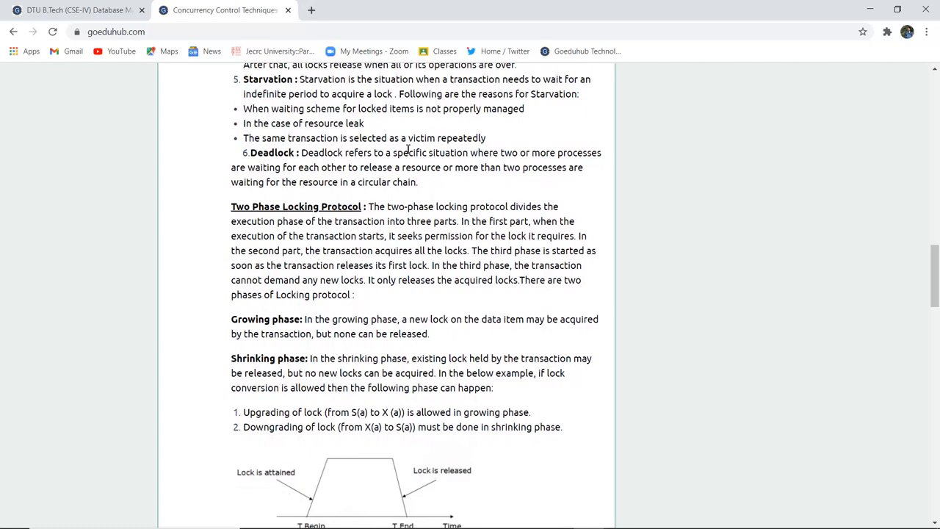
scroll("down", 3)
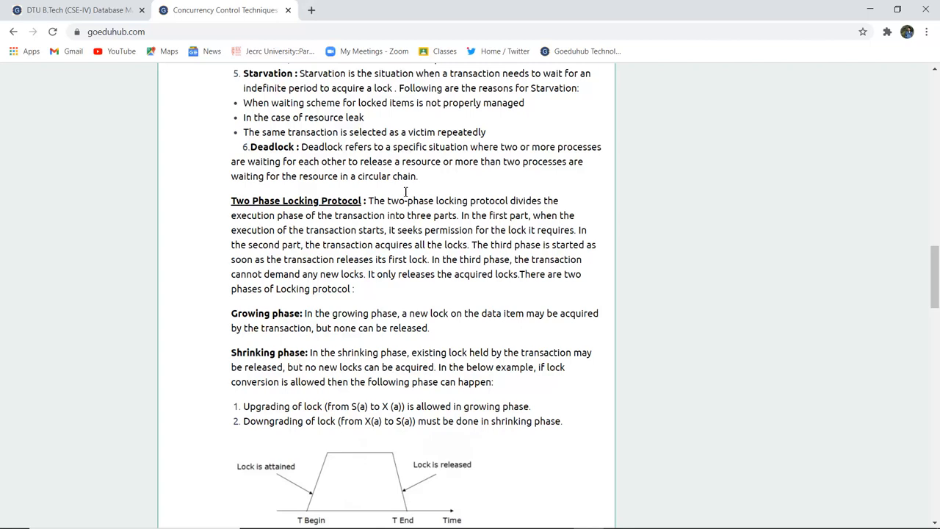
mouse_move(364, 135)
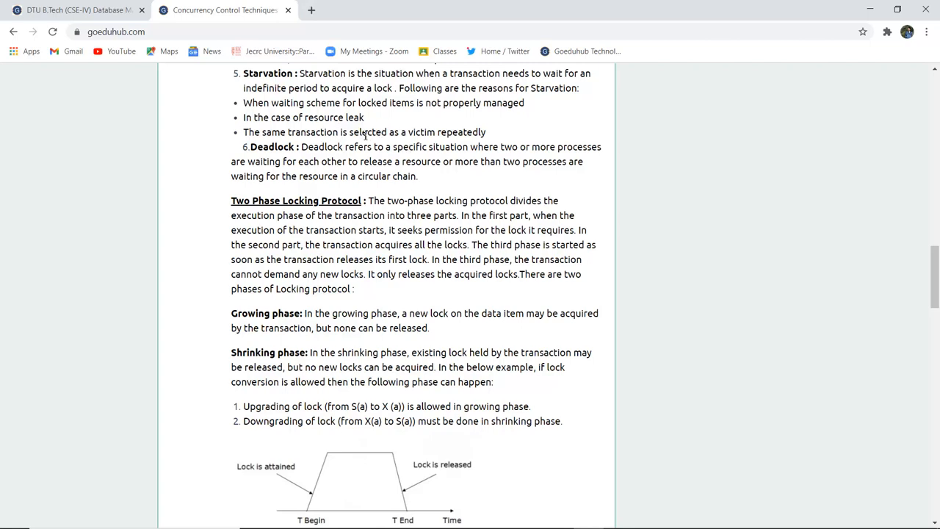
scroll("down", 3)
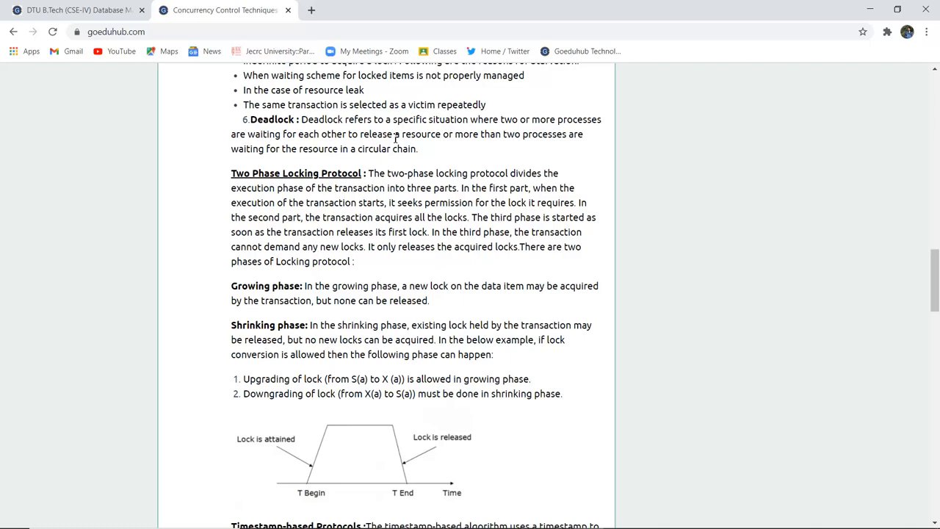
scroll("down", 3)
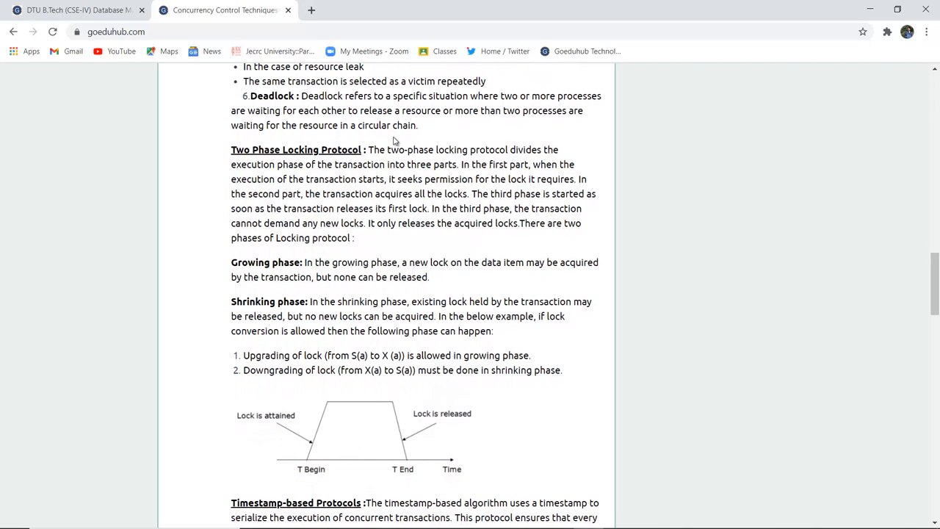
scroll("down", 3)
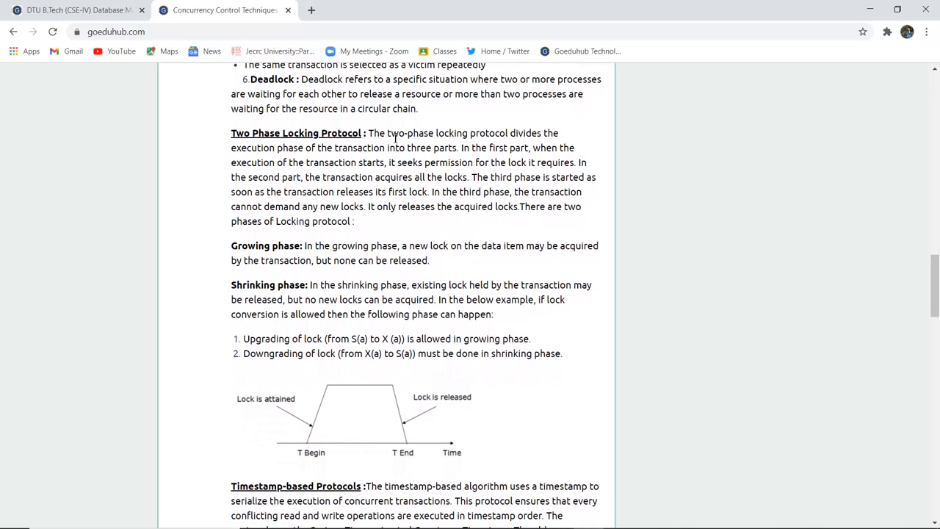
scroll("down", 3)
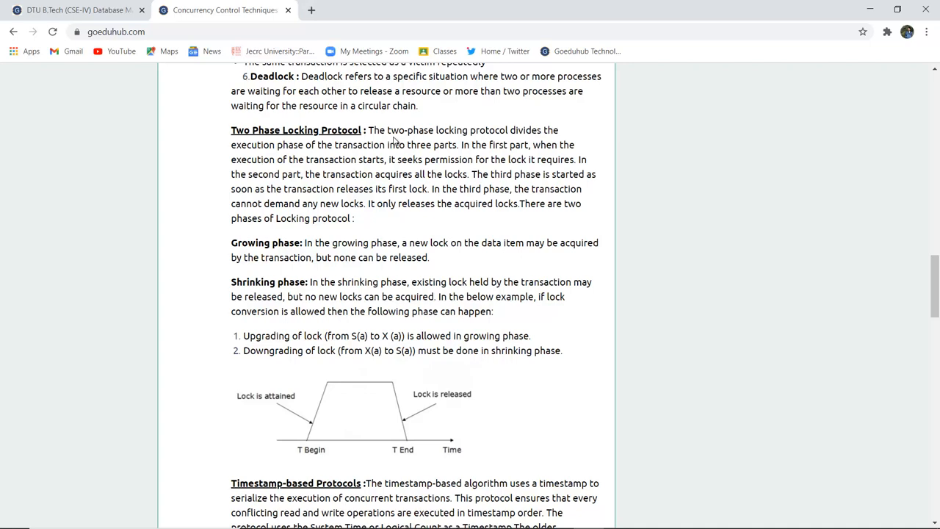
scroll("down", 3)
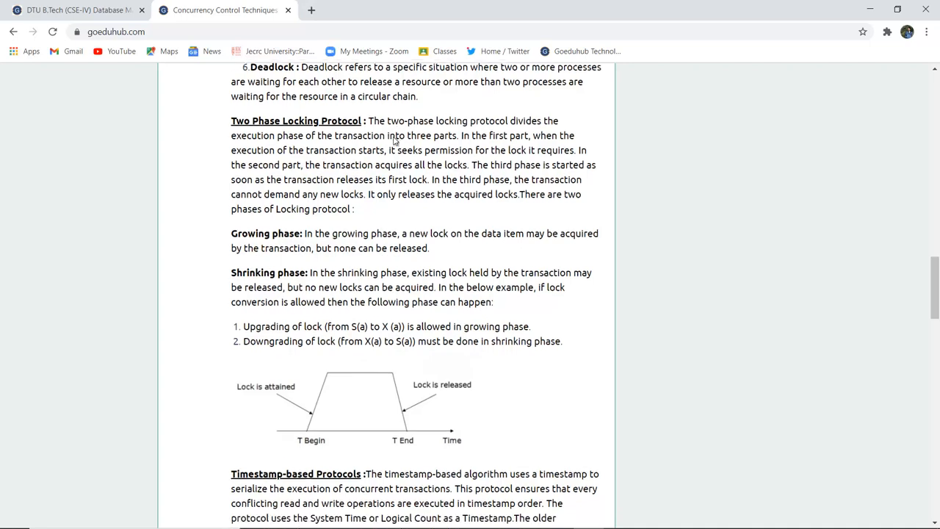
scroll("down", 3)
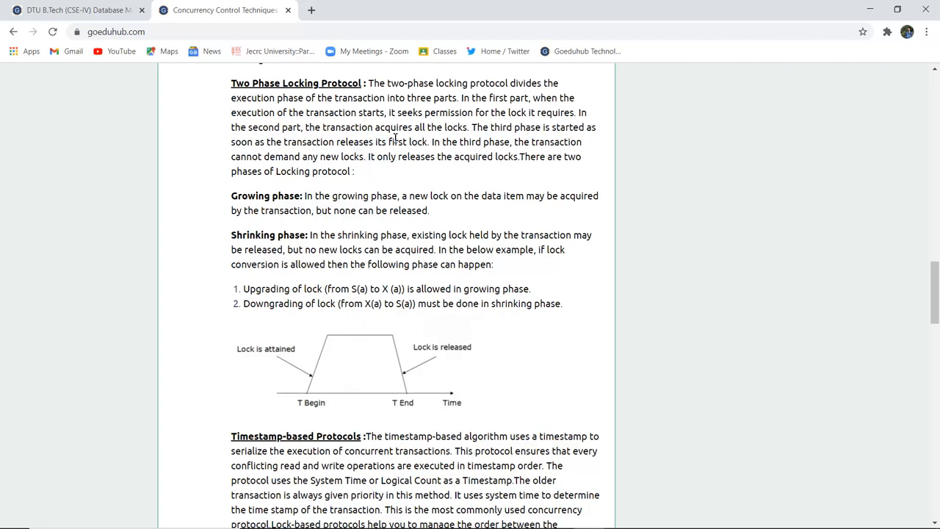
scroll("down", 3)
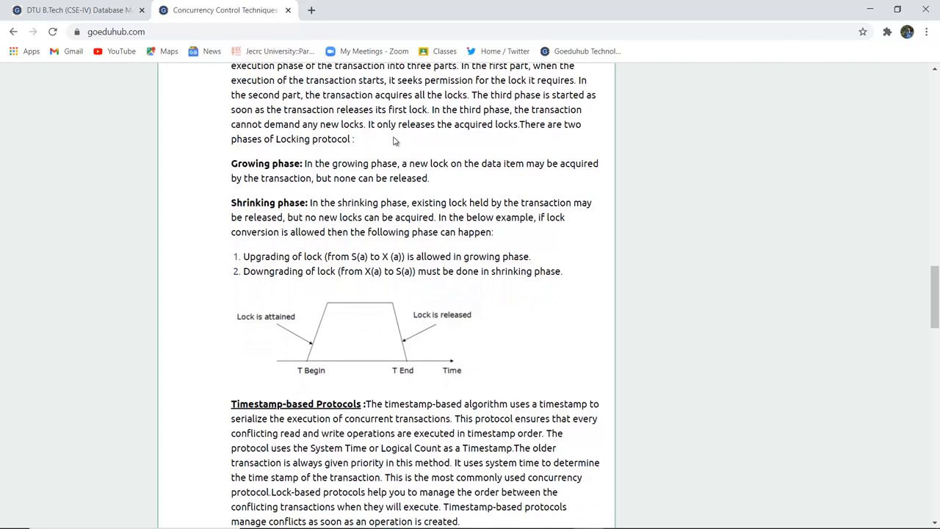
scroll("down", 3)
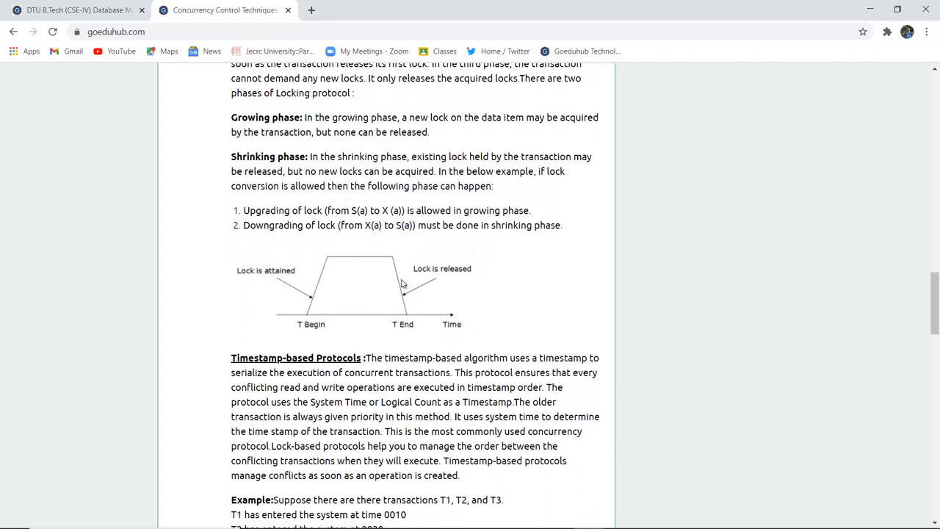
mouse_move(306, 302)
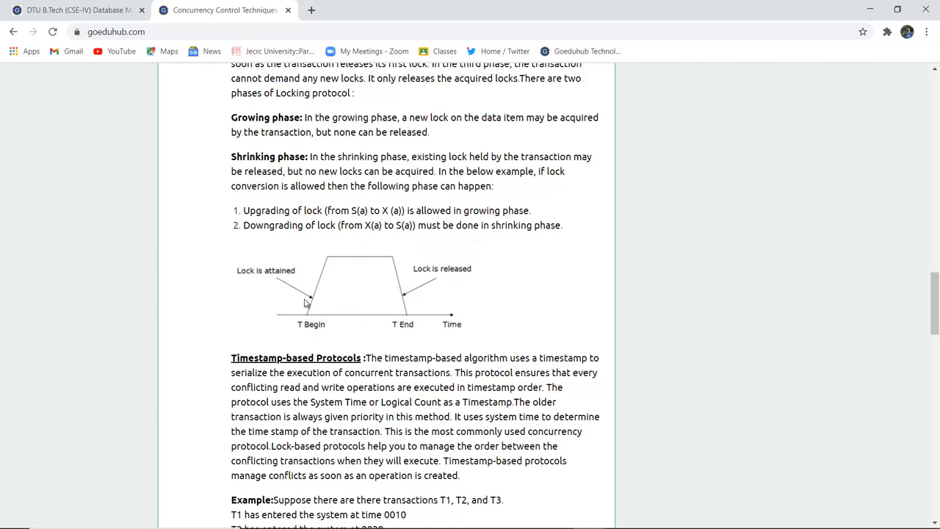
mouse_move(314, 312)
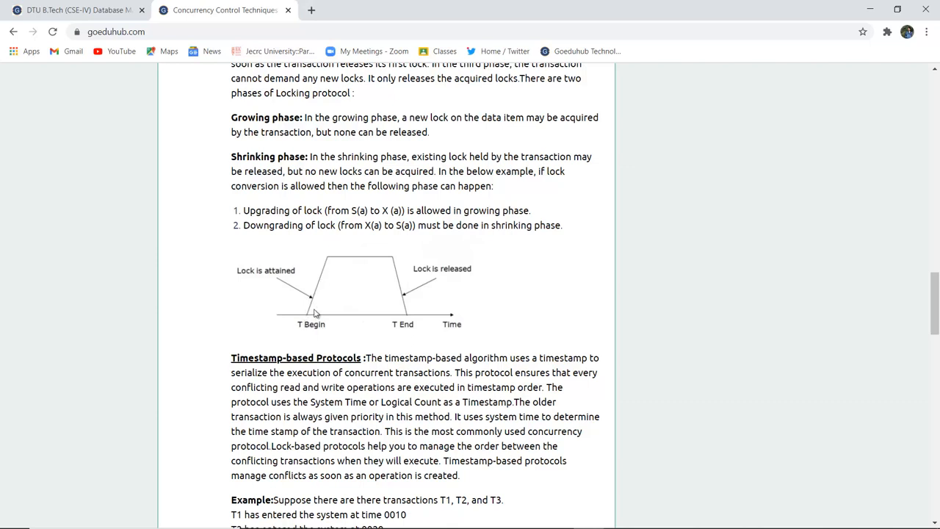
mouse_move(330, 264)
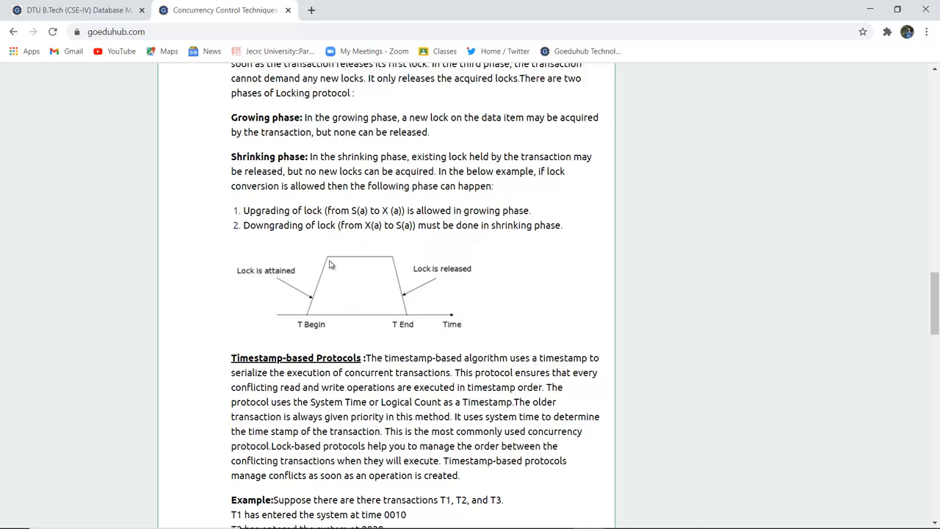
mouse_move(389, 254)
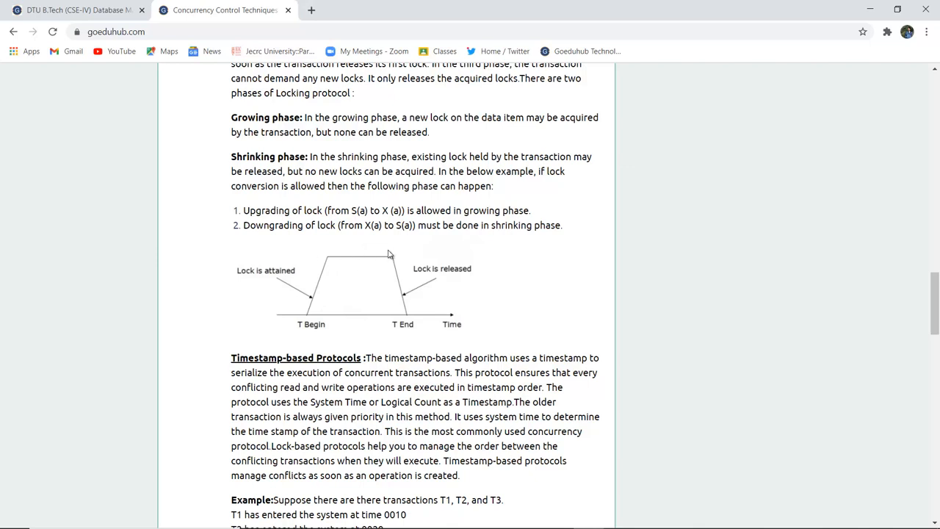
mouse_move(396, 328)
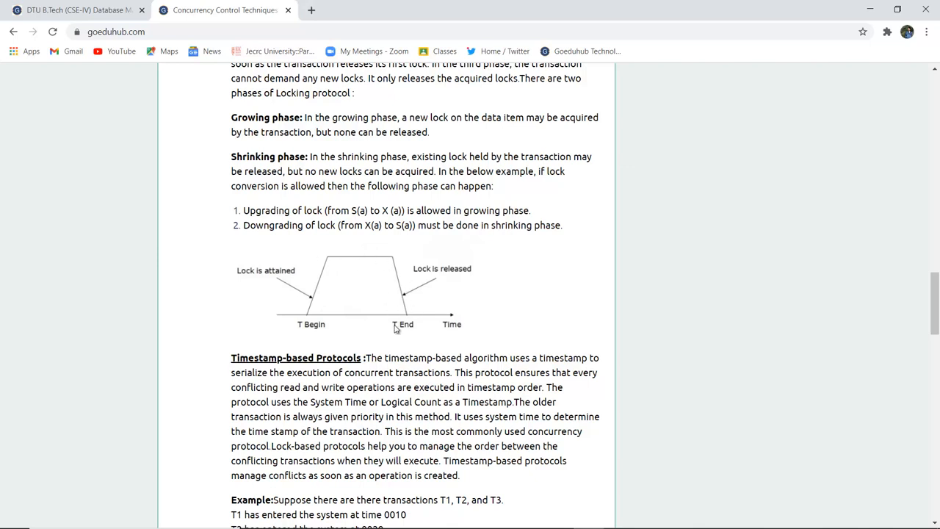
mouse_move(376, 324)
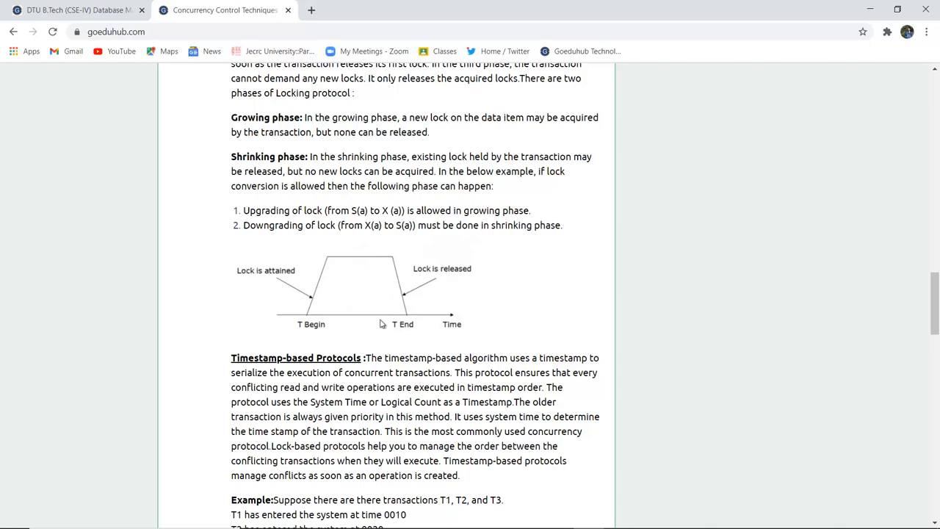
mouse_move(227, 307)
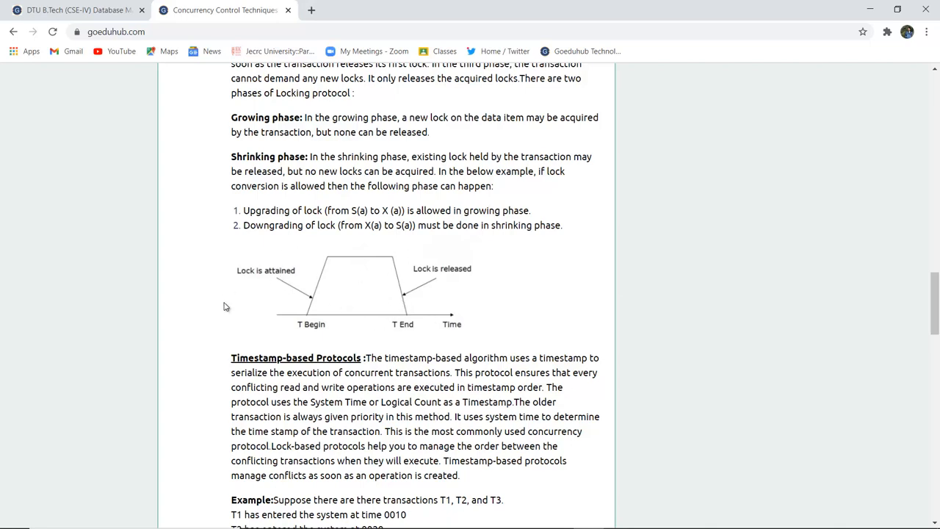
scroll("up", 3)
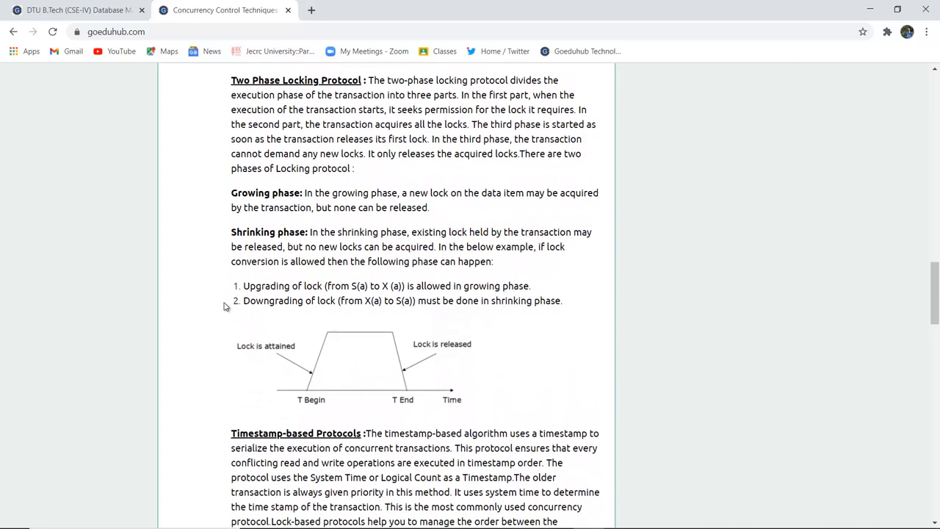
scroll("down", 3)
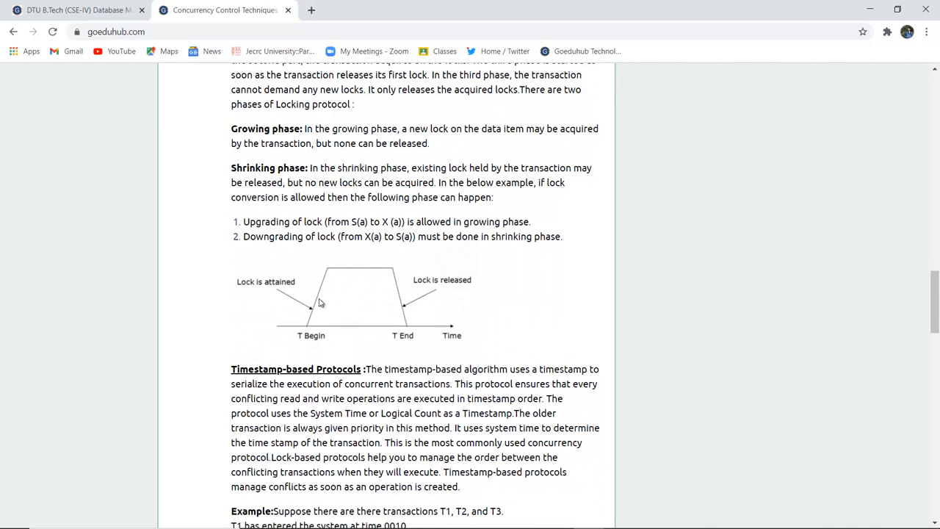
mouse_move(394, 304)
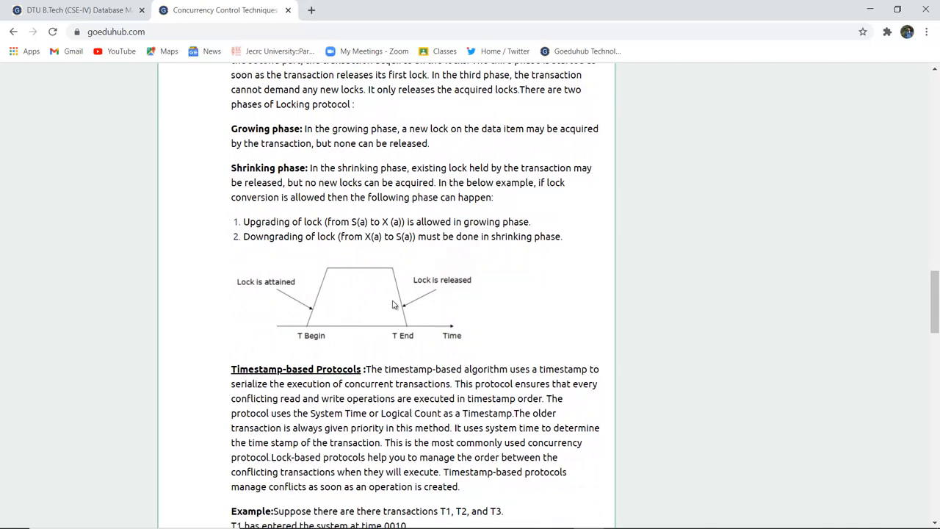
mouse_move(332, 276)
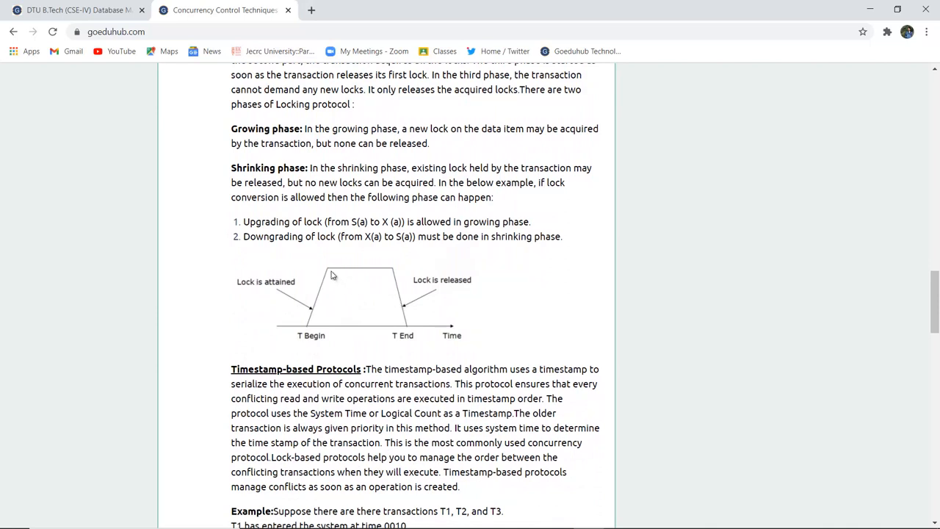
mouse_move(399, 267)
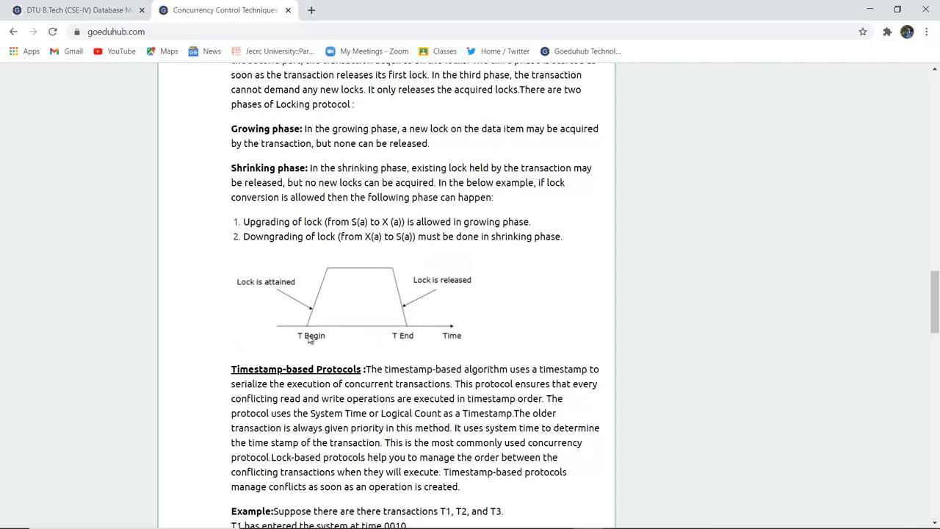
mouse_move(393, 296)
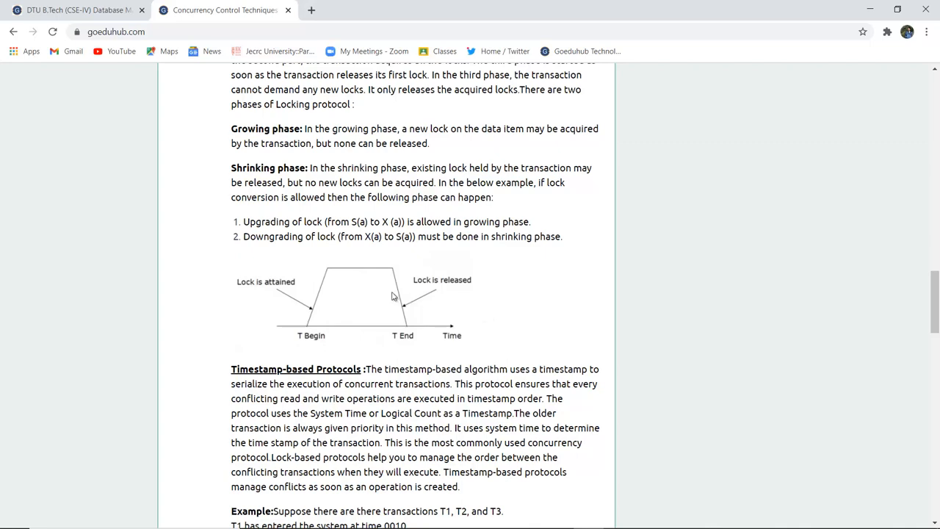
mouse_move(418, 307)
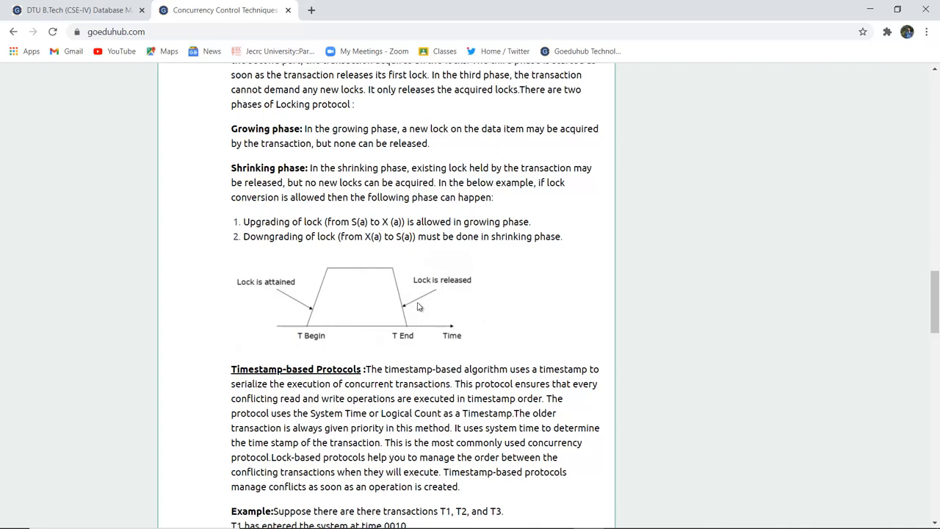
scroll("down", 3)
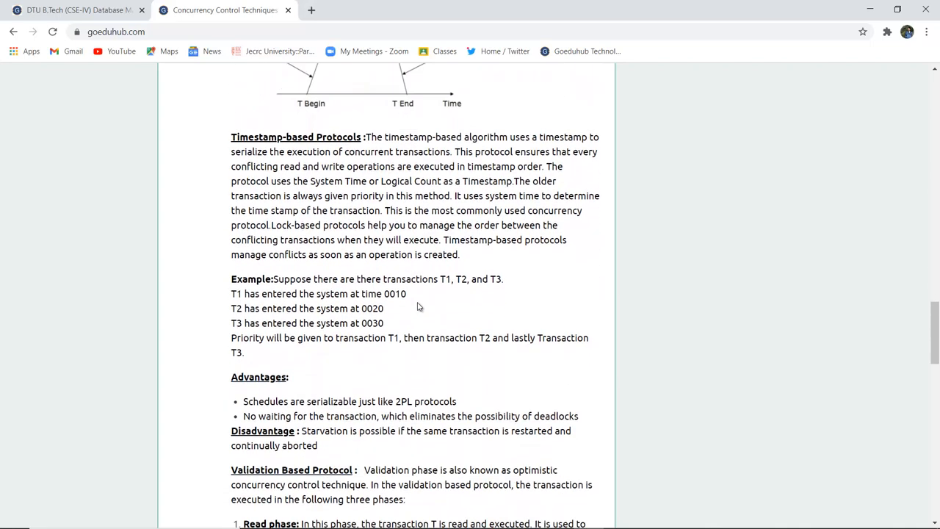
scroll("down", 3)
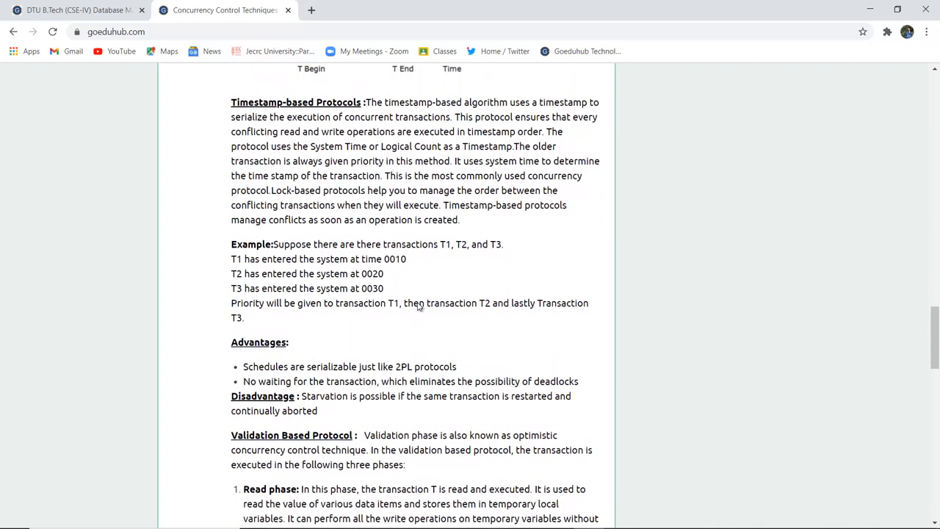
scroll("down", 3)
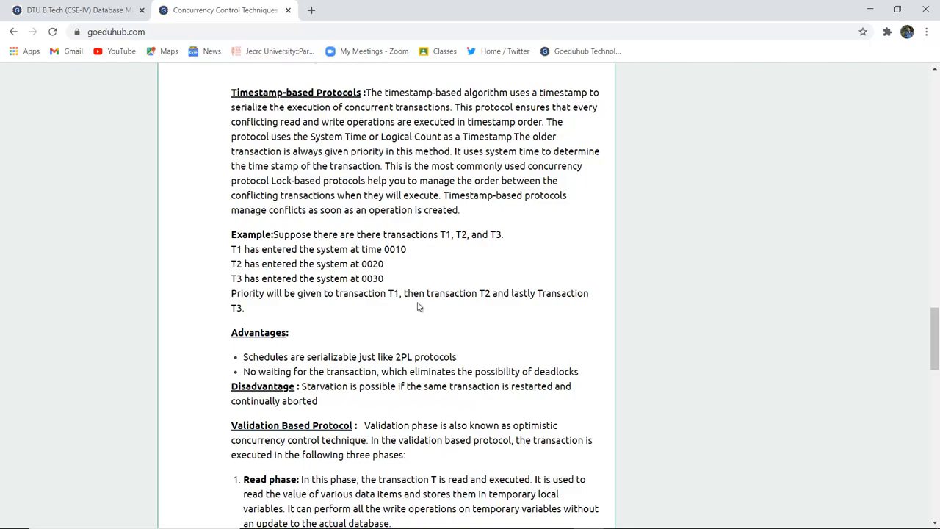
scroll("down", 3)
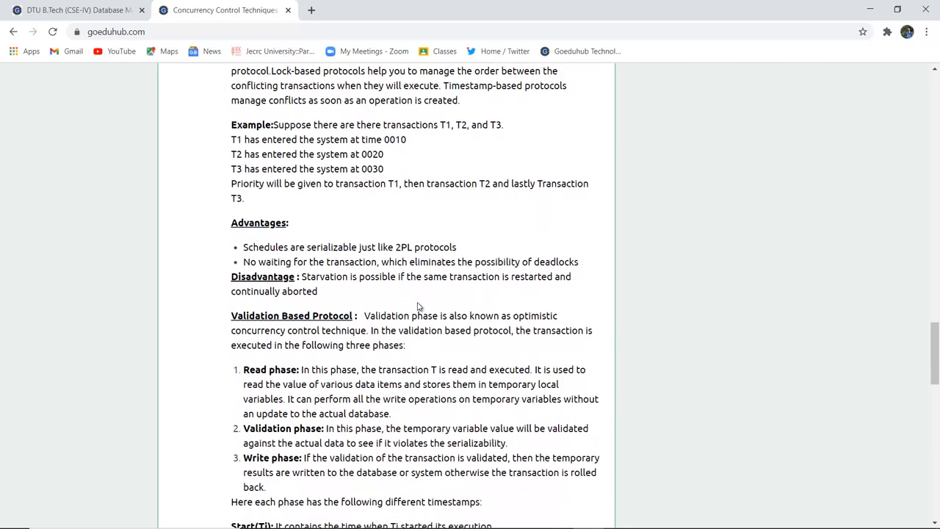
scroll("down", 3)
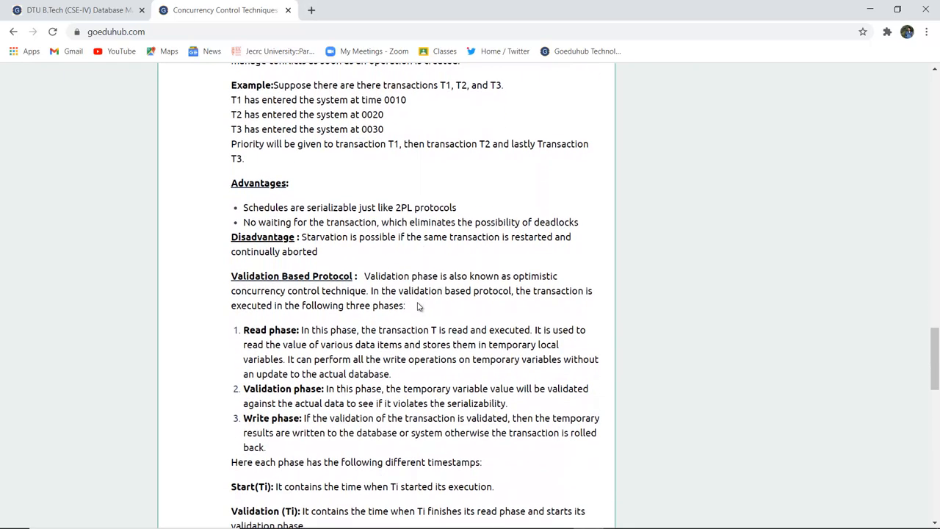
mouse_move(420, 124)
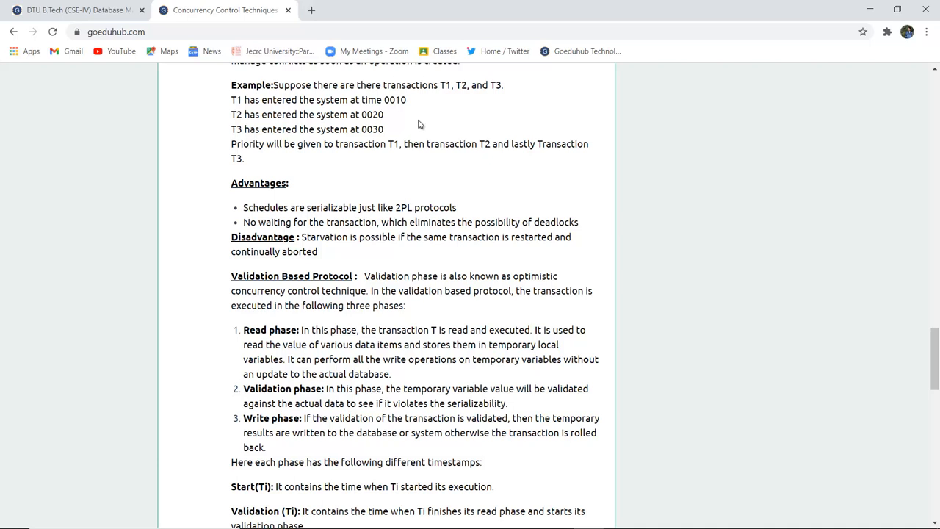
mouse_move(396, 114)
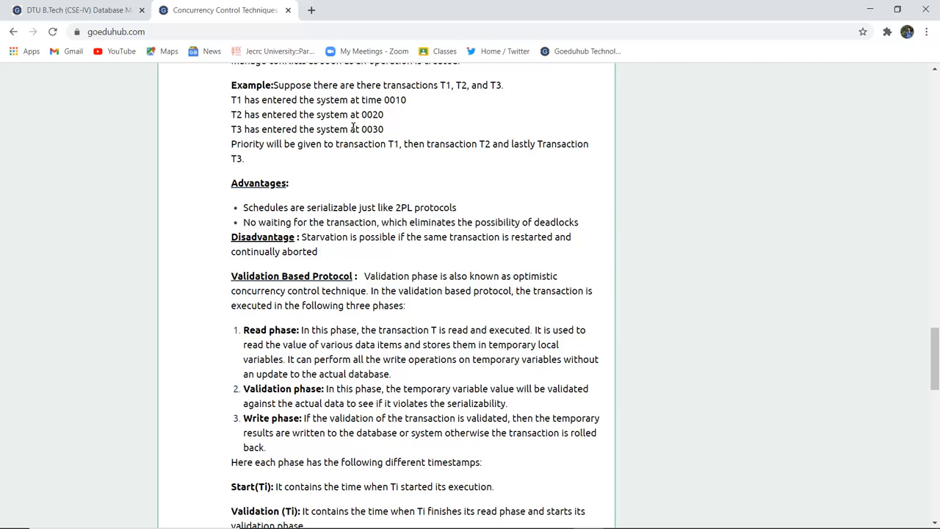
mouse_move(398, 138)
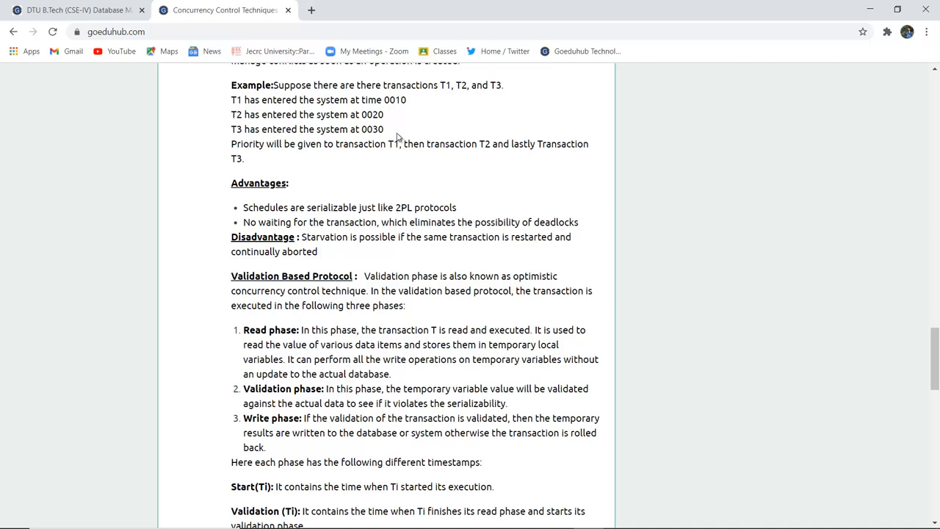
mouse_move(434, 105)
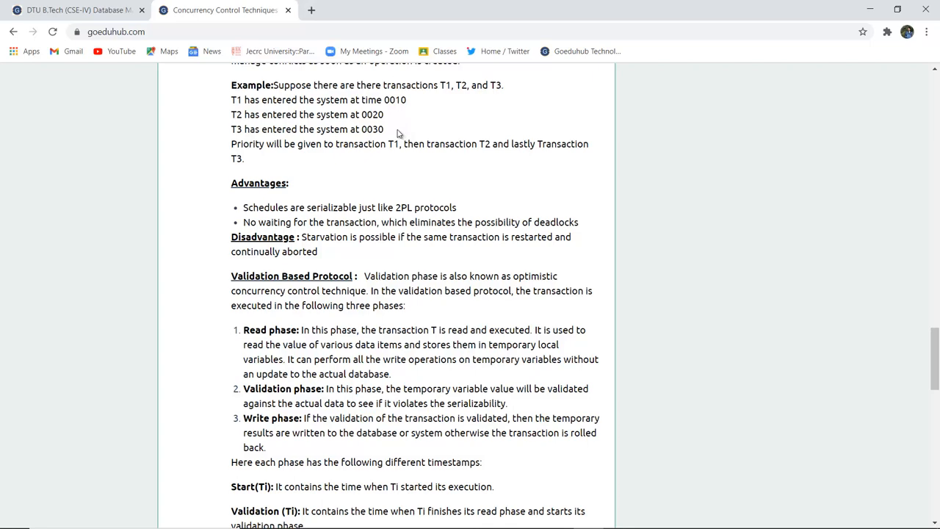
scroll("down", 3)
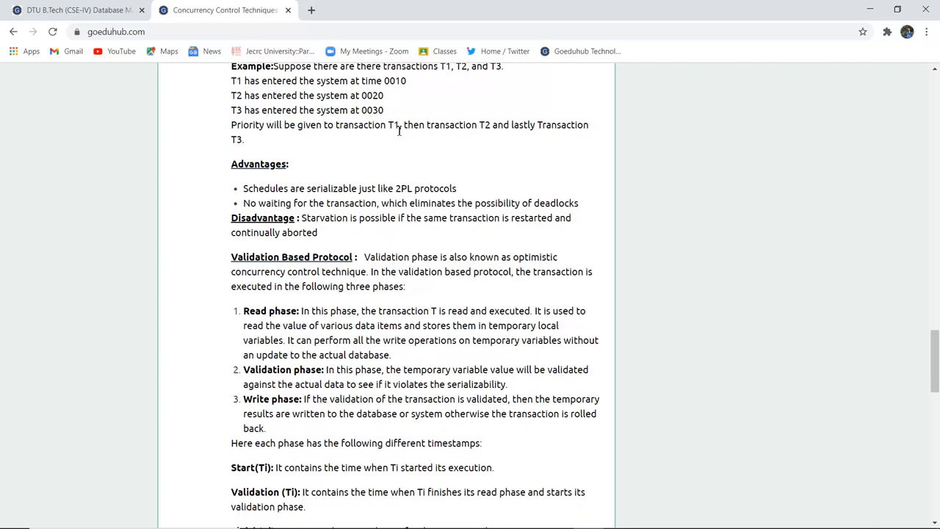
scroll("down", 3)
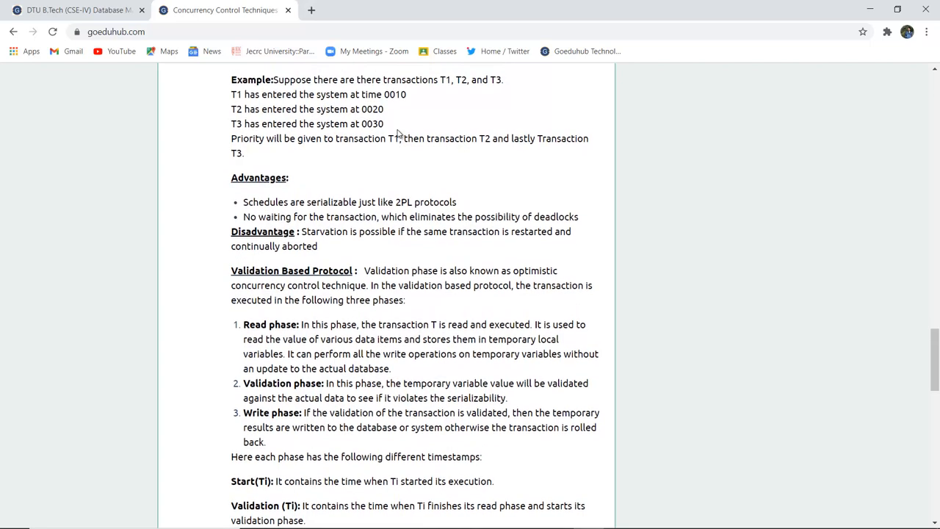
scroll("down", 3)
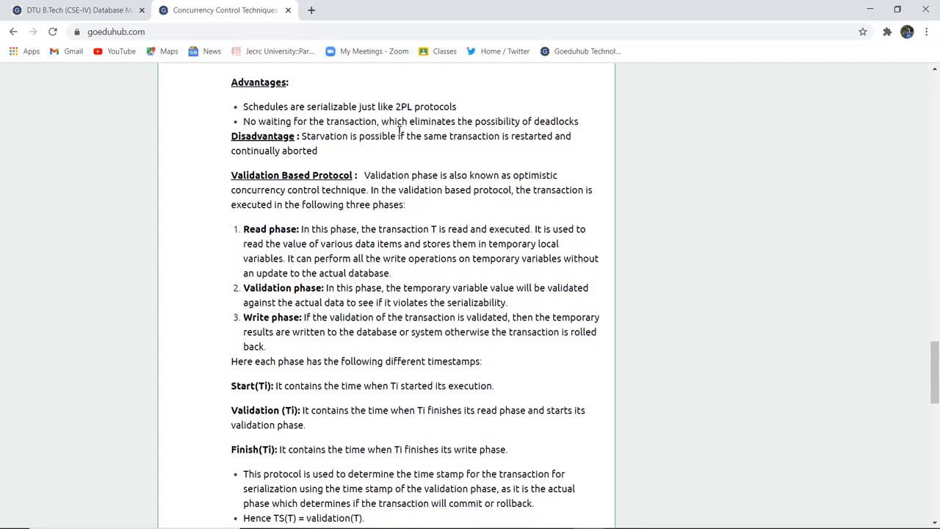
scroll("down", 3)
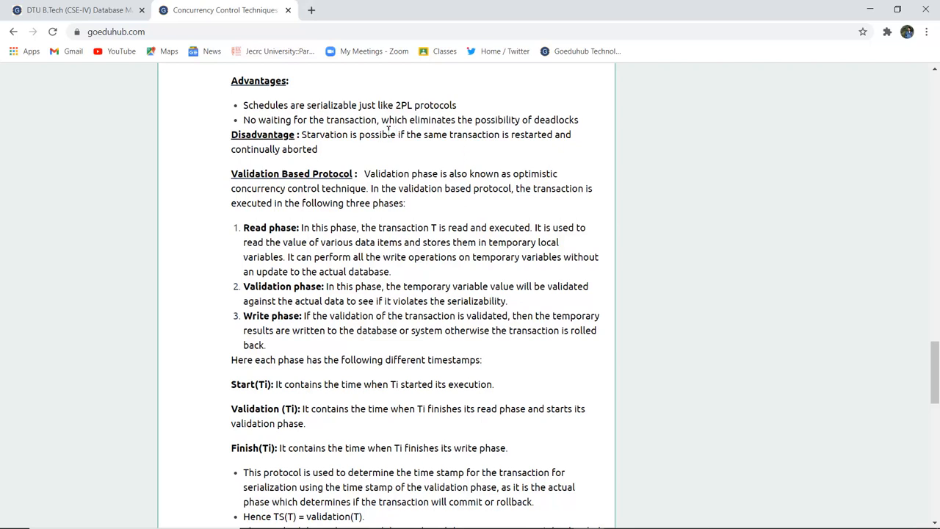
mouse_move(364, 135)
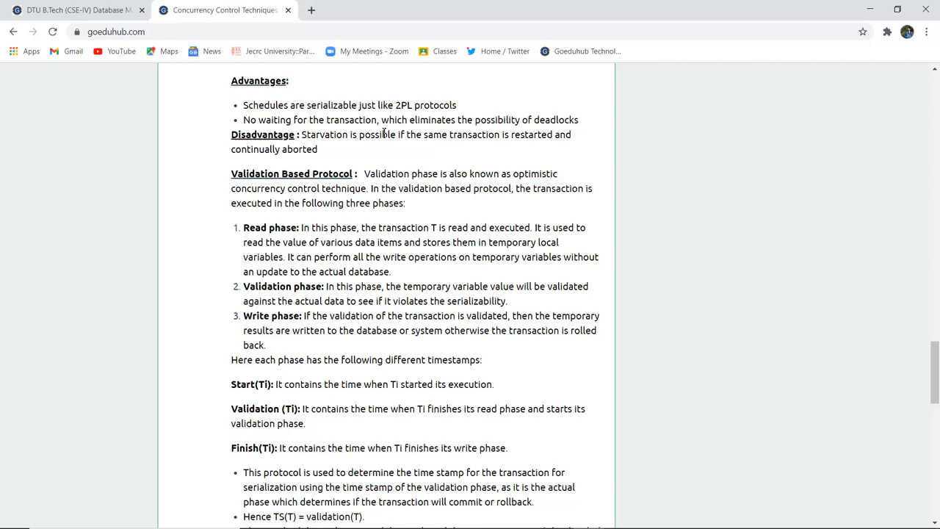
mouse_move(466, 150)
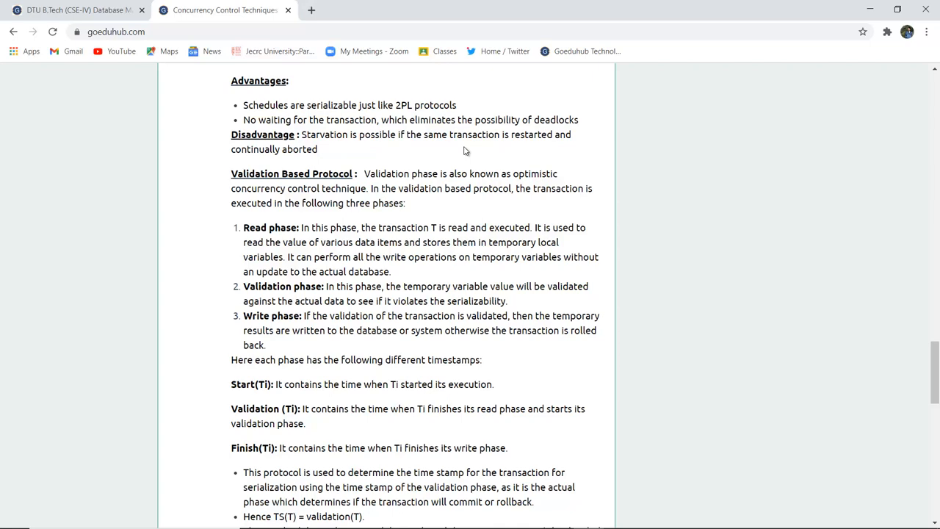
scroll("down", 3)
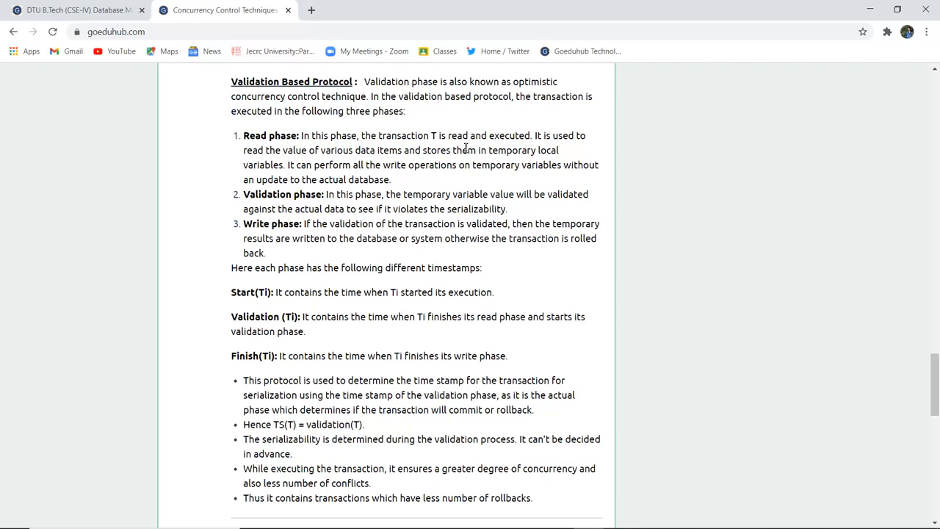
mouse_move(415, 150)
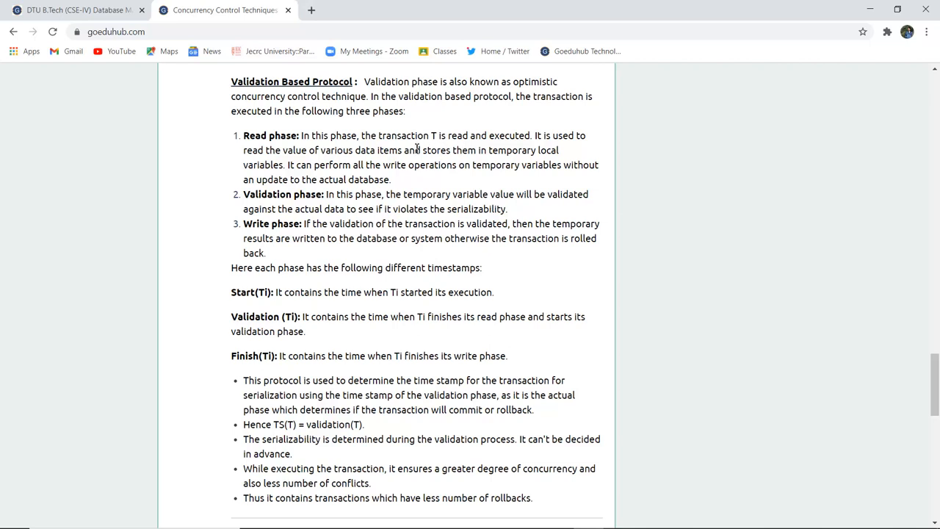
mouse_move(414, 189)
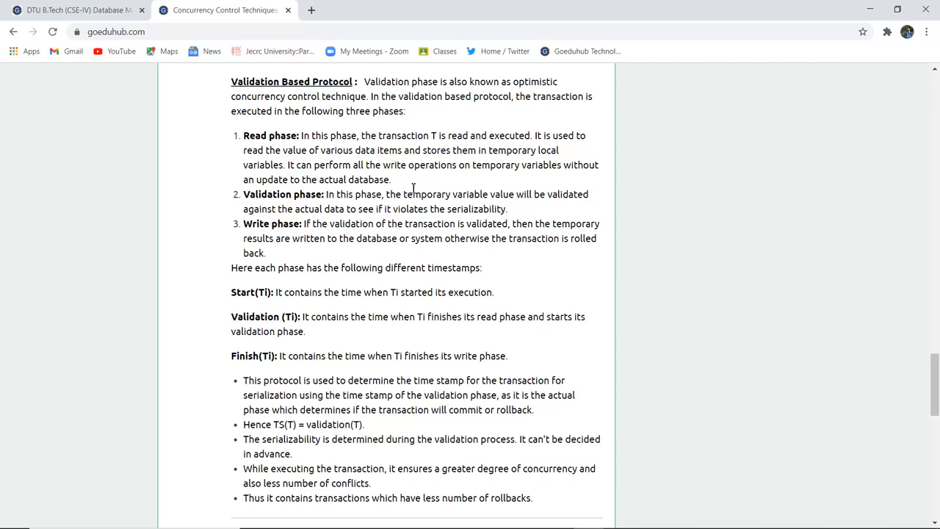
mouse_move(488, 213)
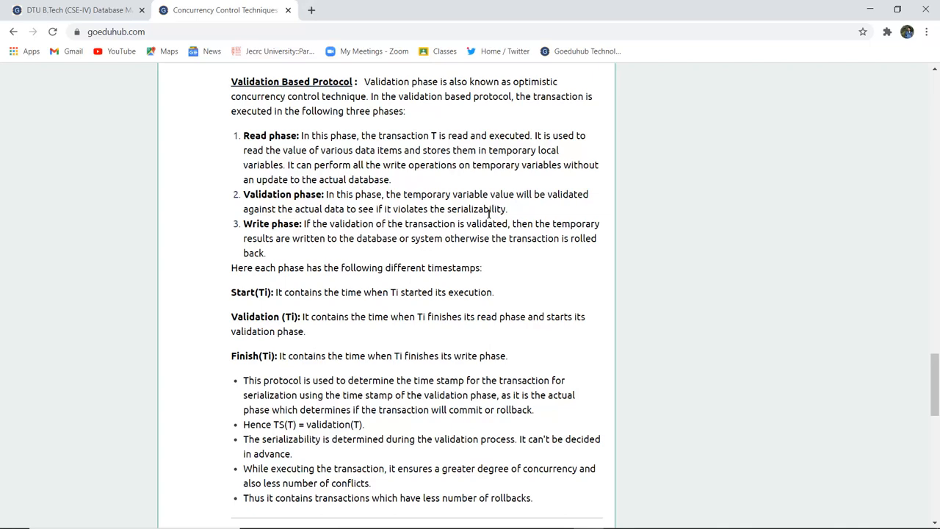
mouse_move(372, 179)
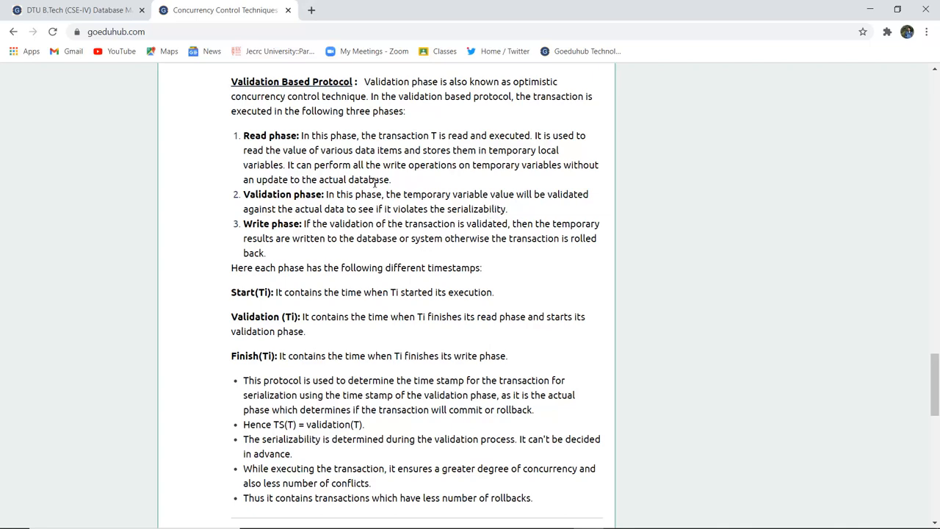
scroll("down", 3)
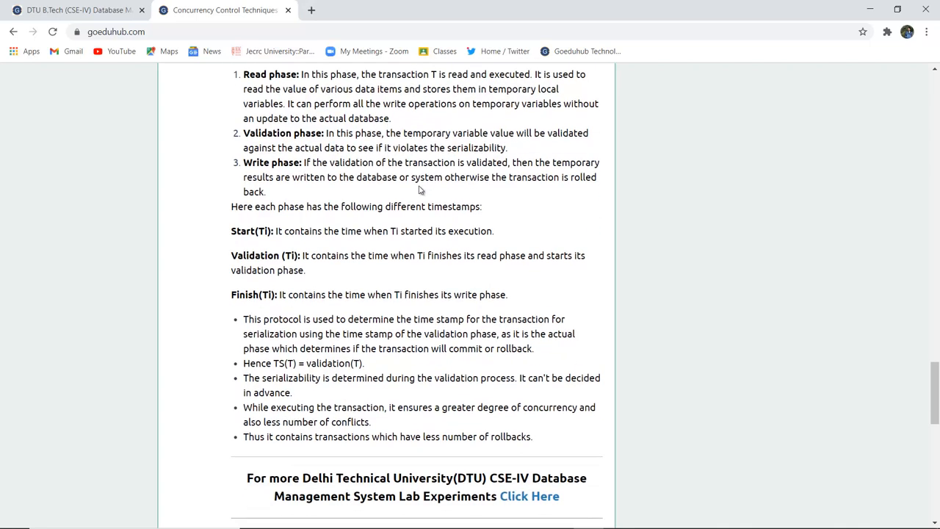
scroll("down", 3)
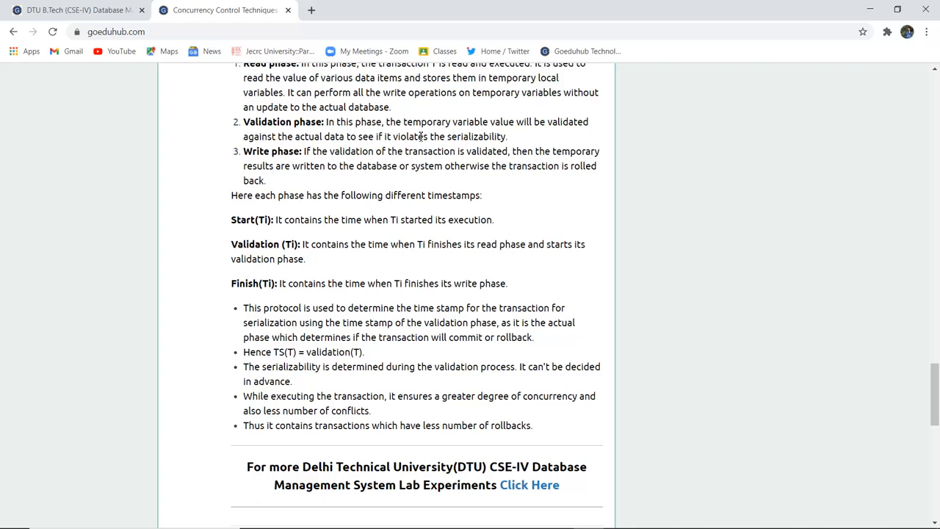
mouse_move(278, 141)
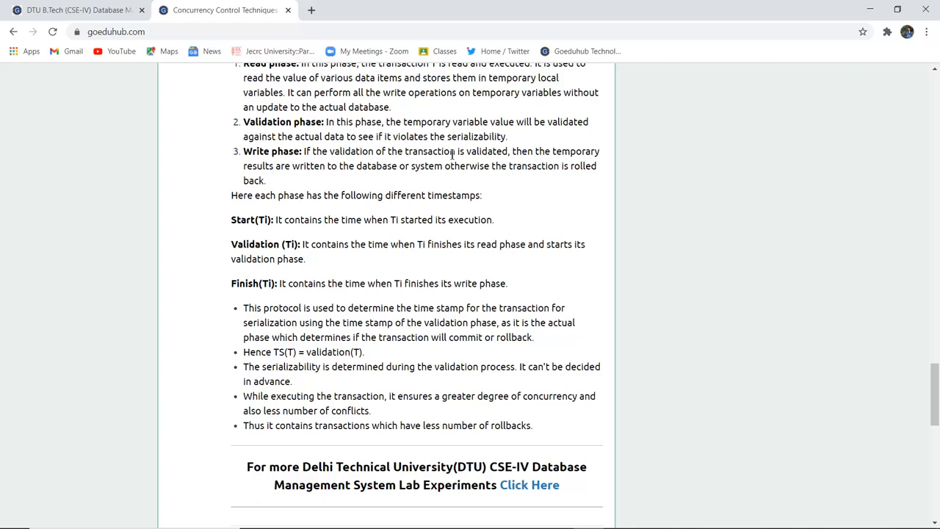
mouse_move(402, 171)
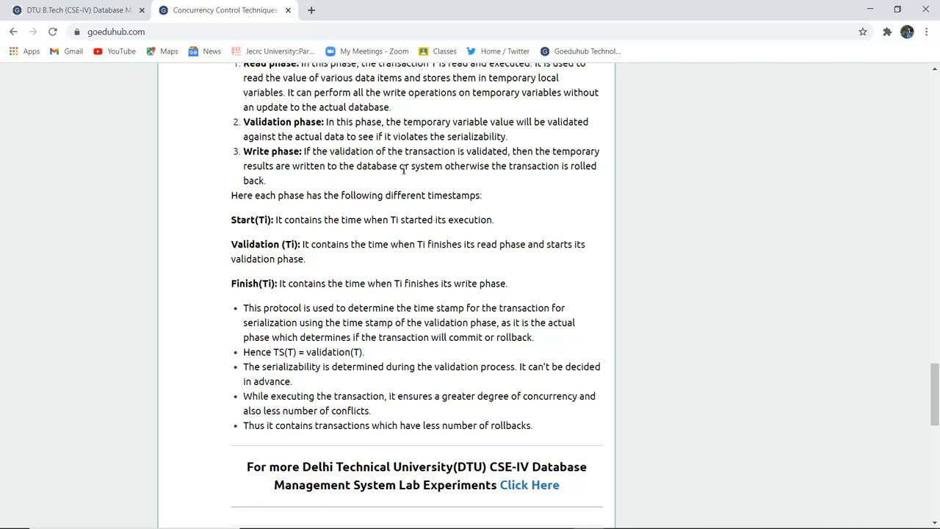
mouse_move(455, 155)
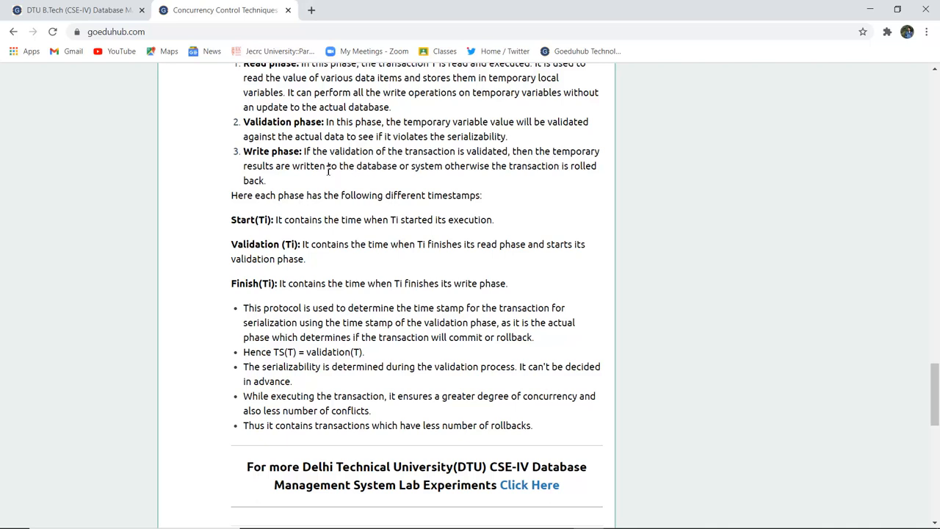
mouse_move(402, 165)
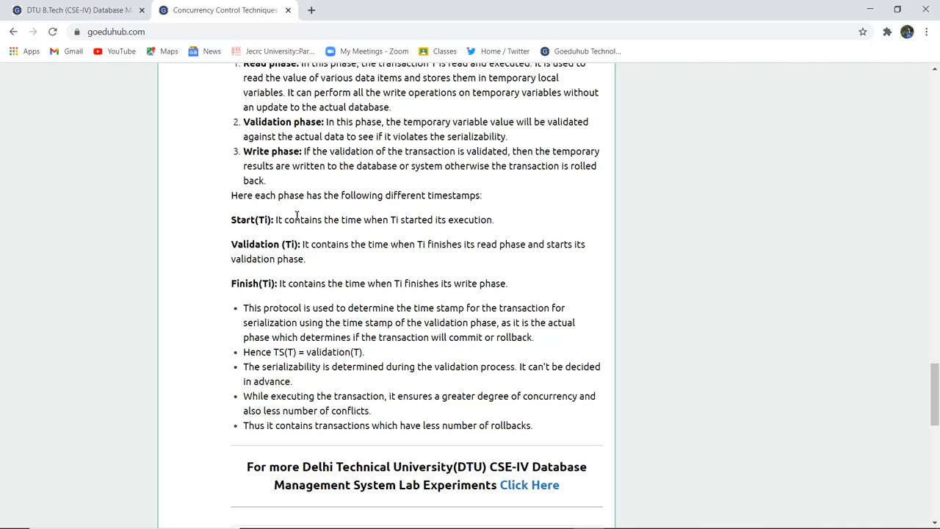
mouse_move(268, 225)
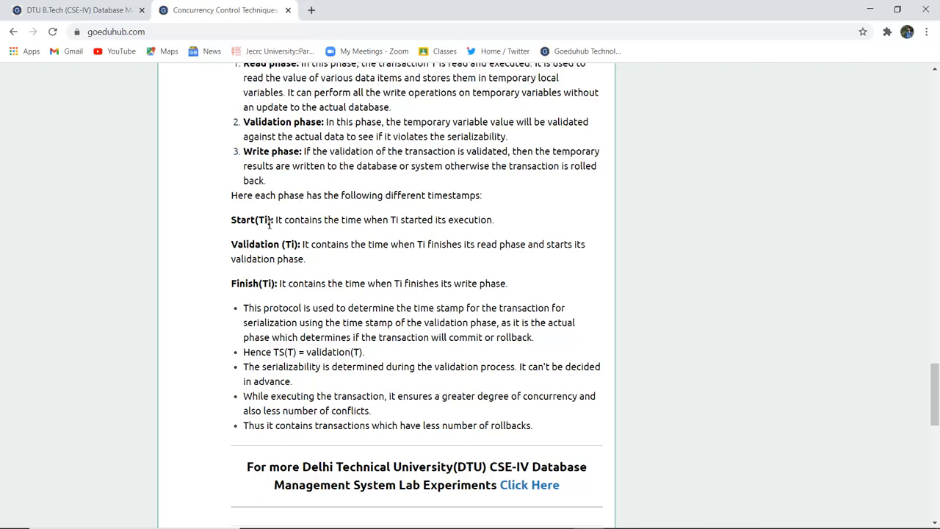
mouse_move(329, 235)
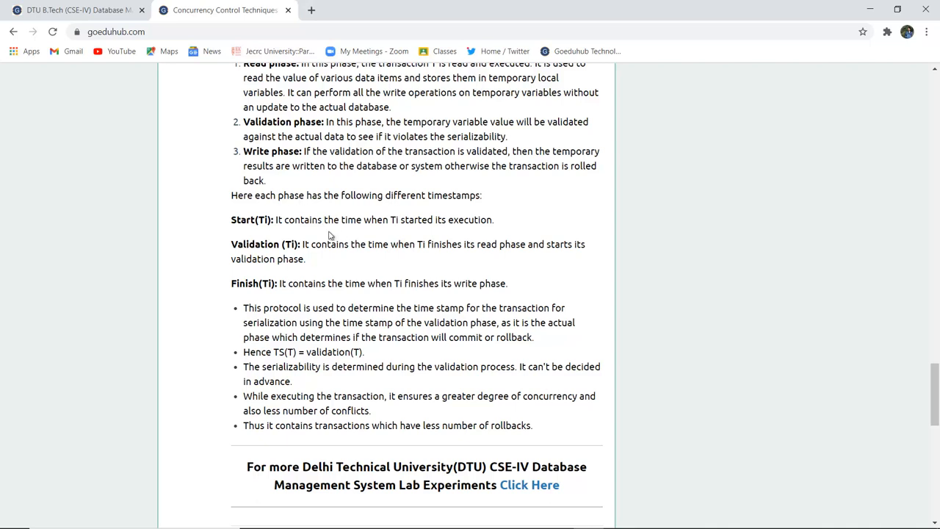
mouse_move(342, 258)
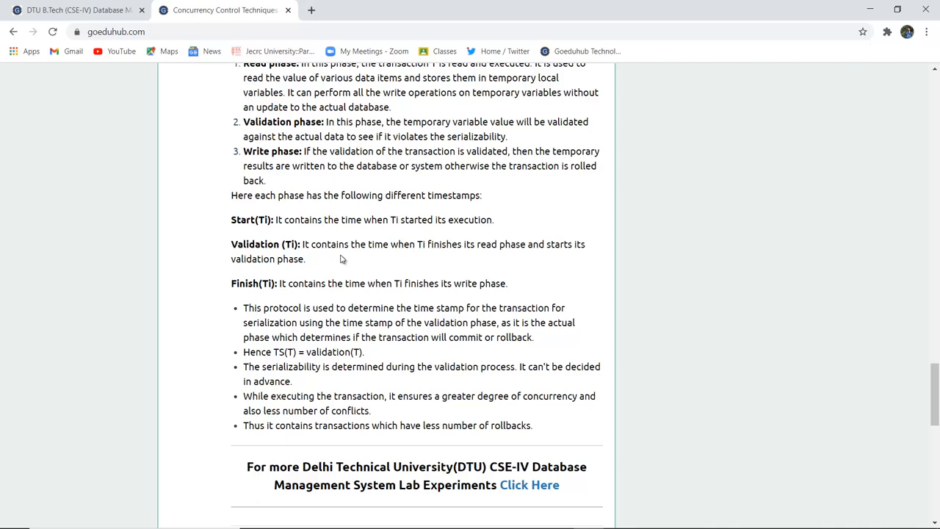
mouse_move(345, 244)
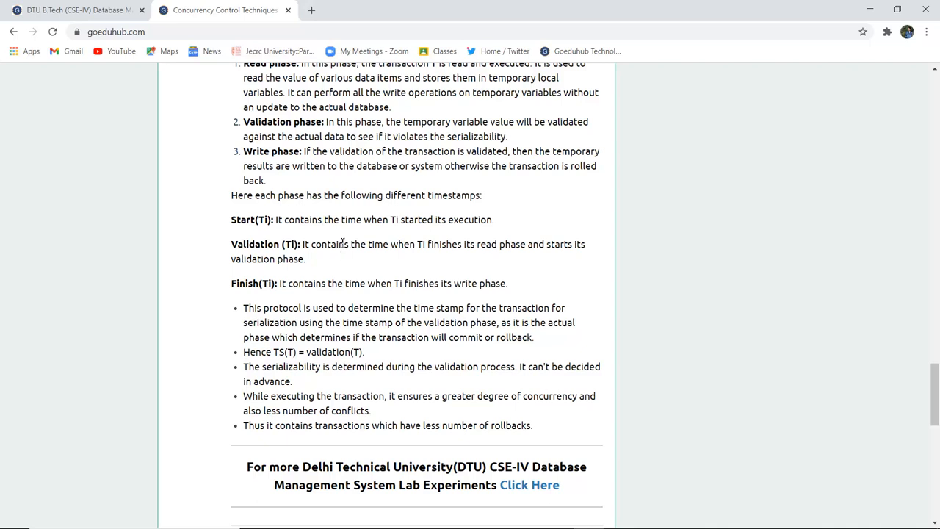
mouse_move(260, 302)
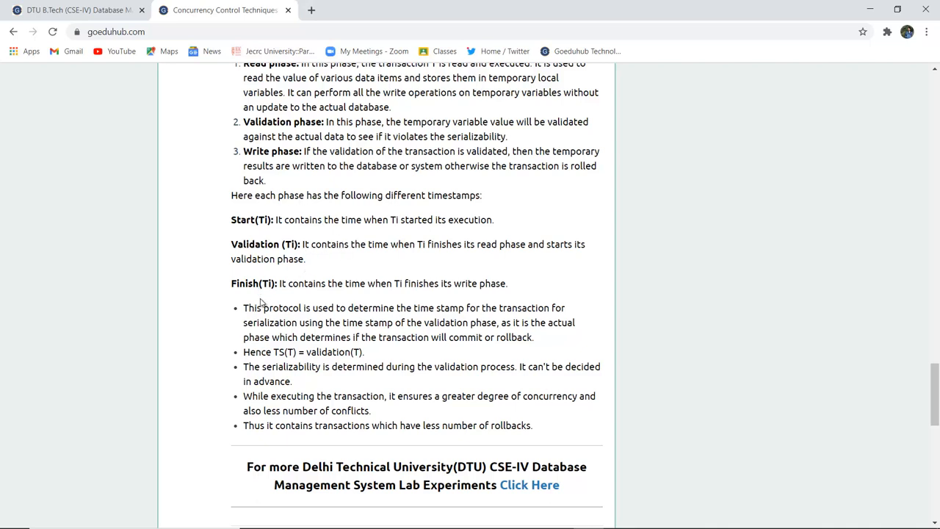
mouse_move(541, 323)
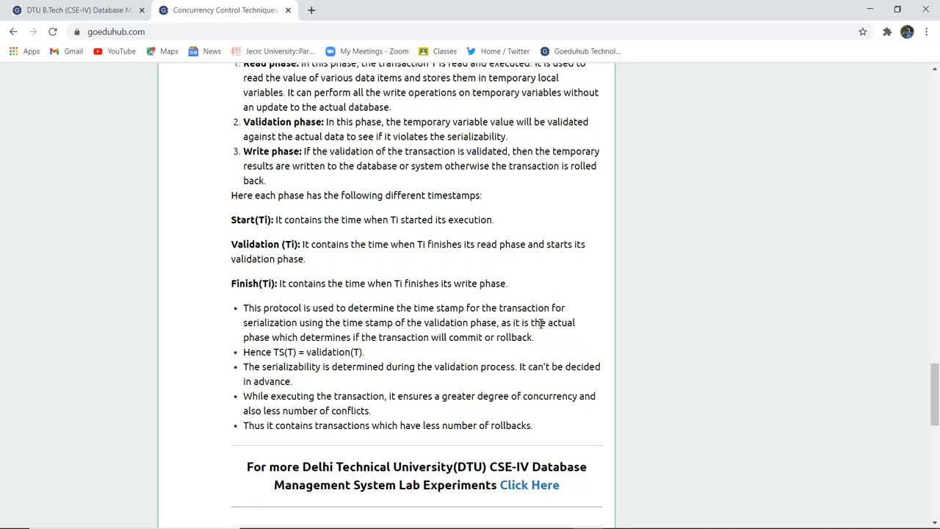
mouse_move(571, 348)
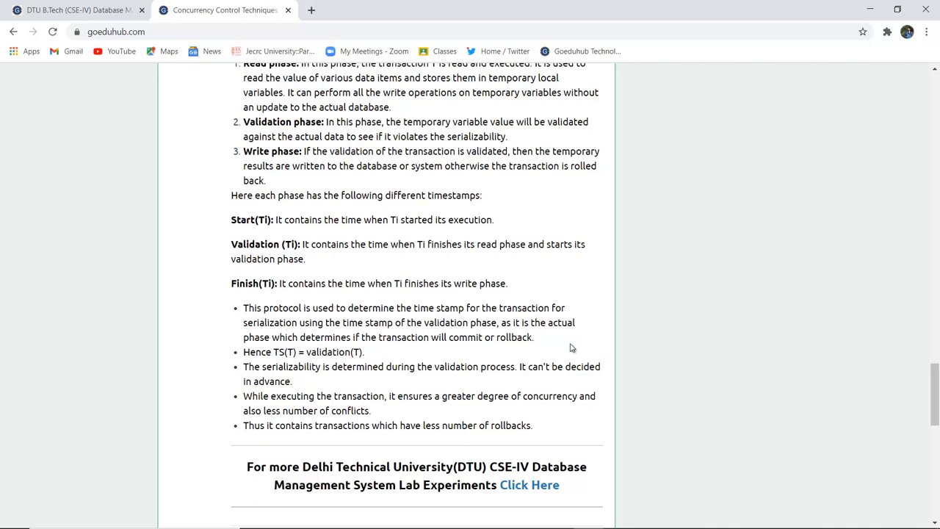
mouse_move(442, 363)
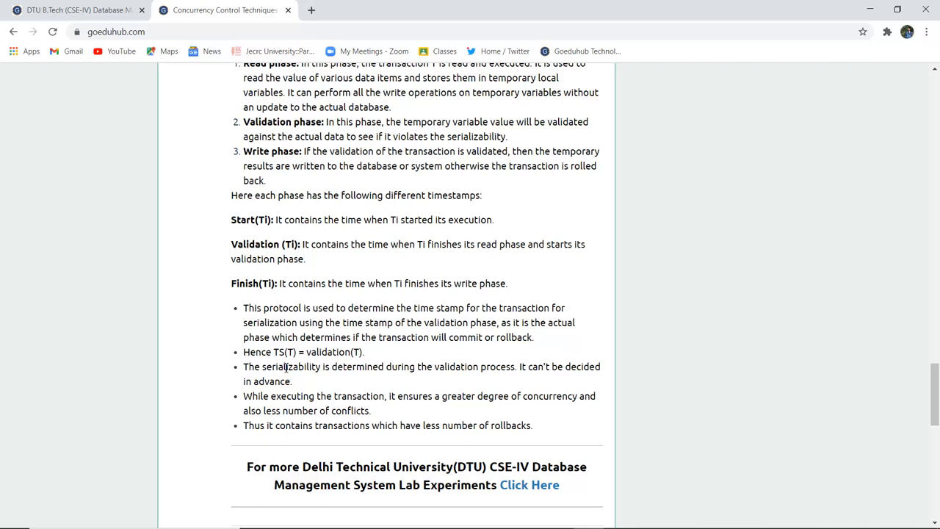
mouse_move(337, 392)
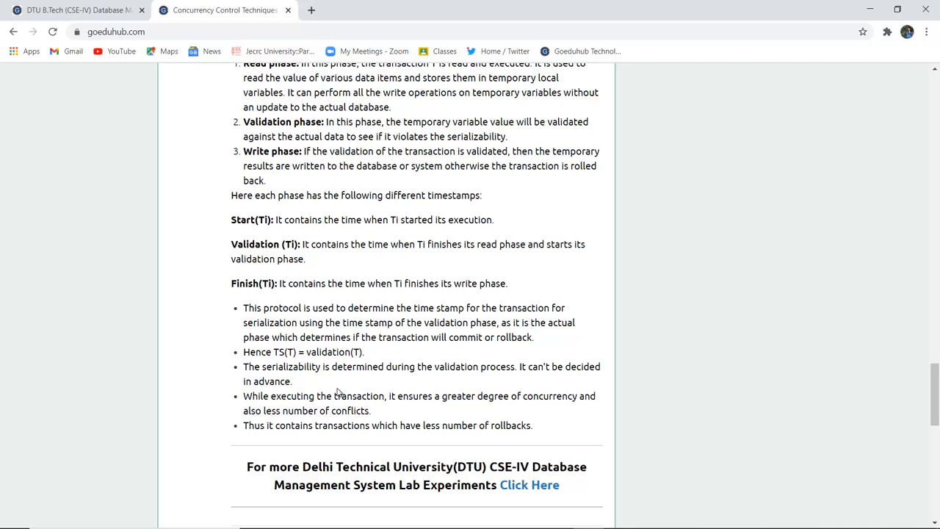
scroll("up", 3)
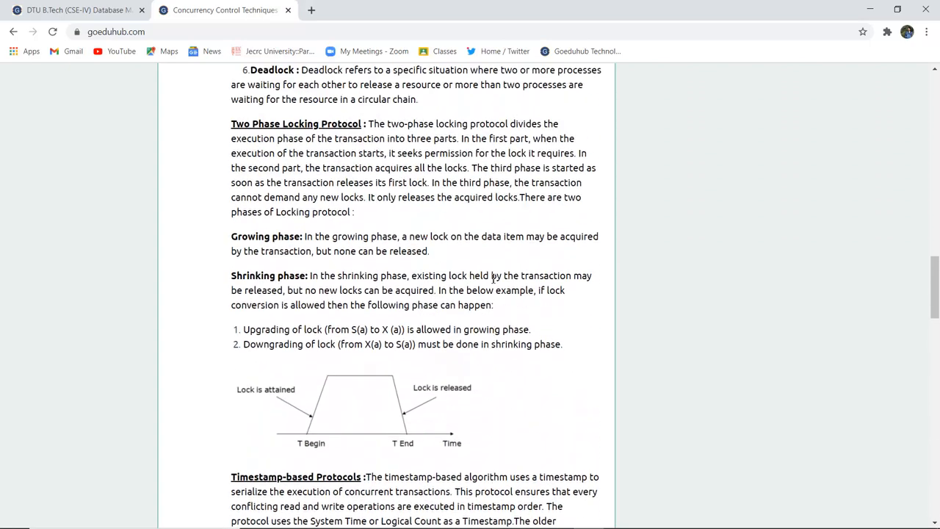
scroll("up", 3)
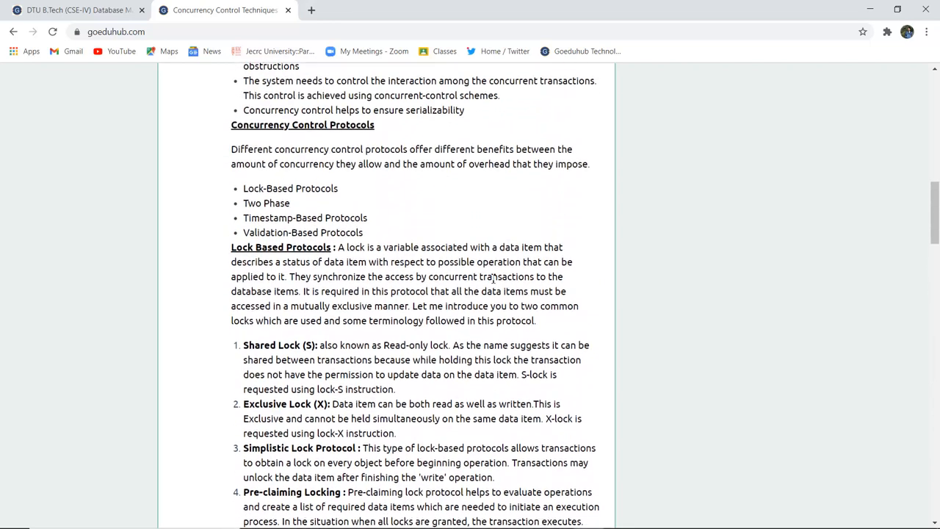
scroll("up", 3)
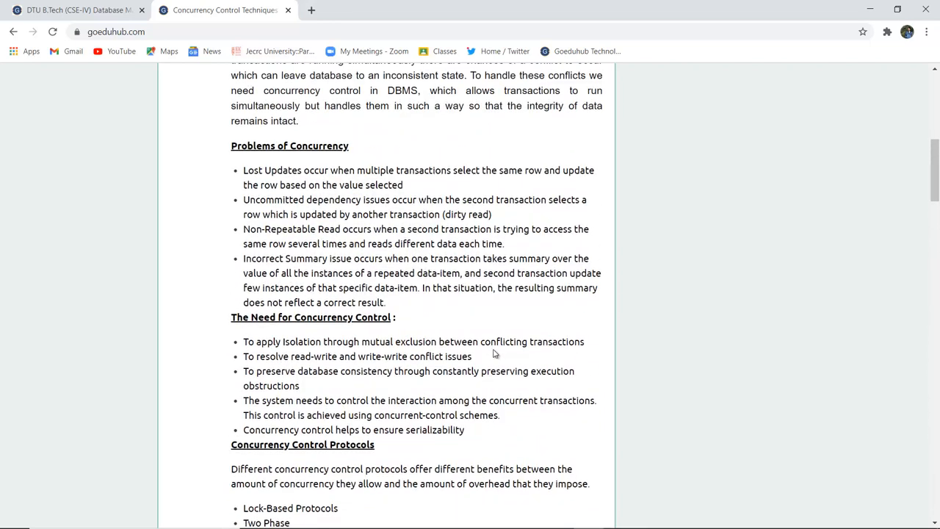
scroll("down", 3)
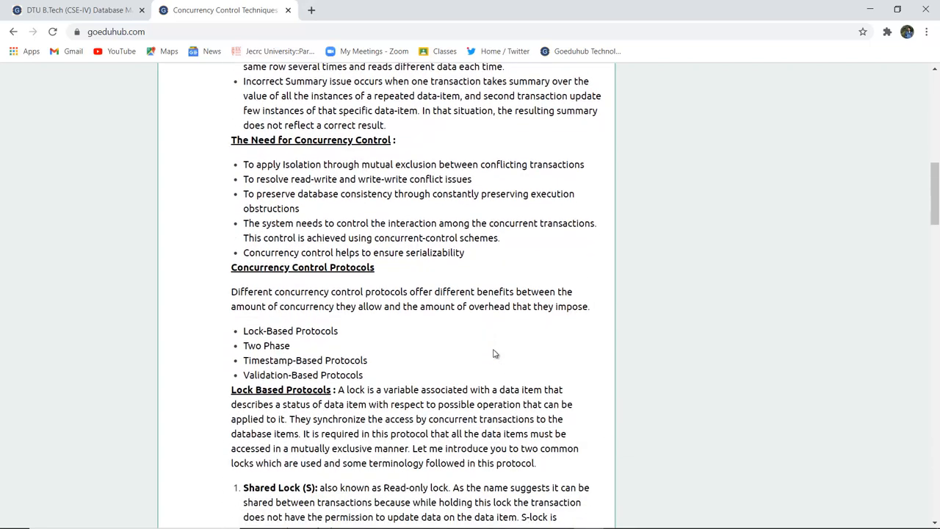
scroll("down", 3)
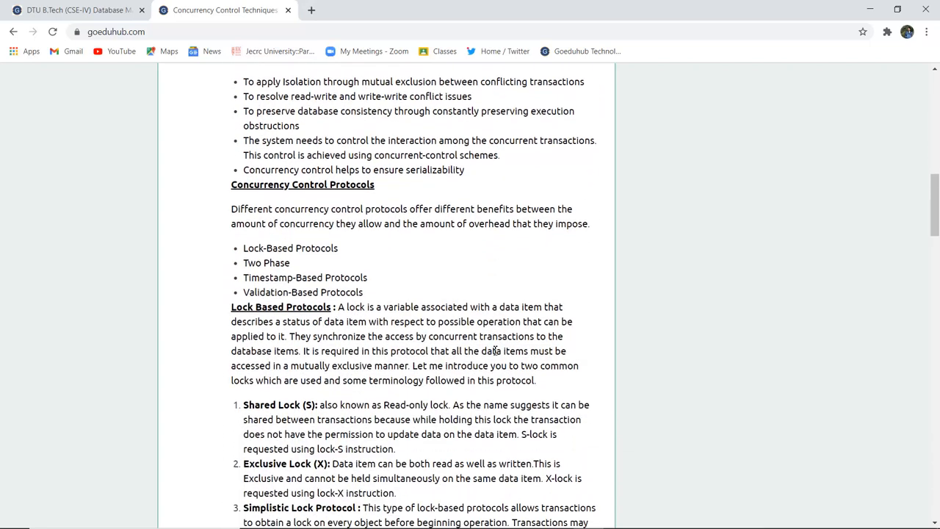